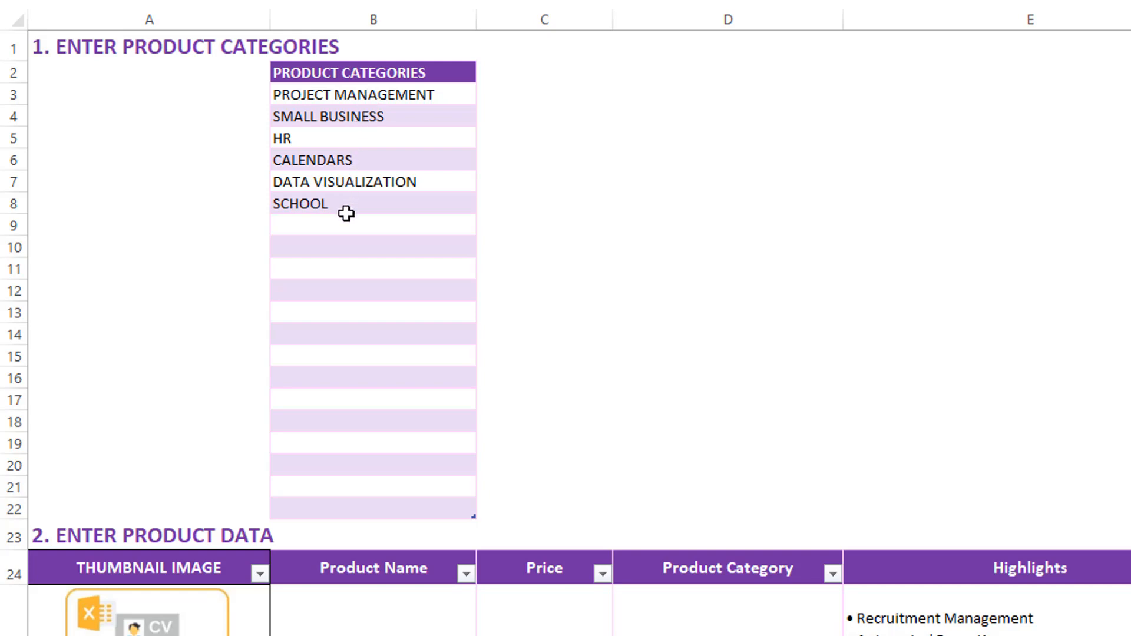
mouse_move(331, 453)
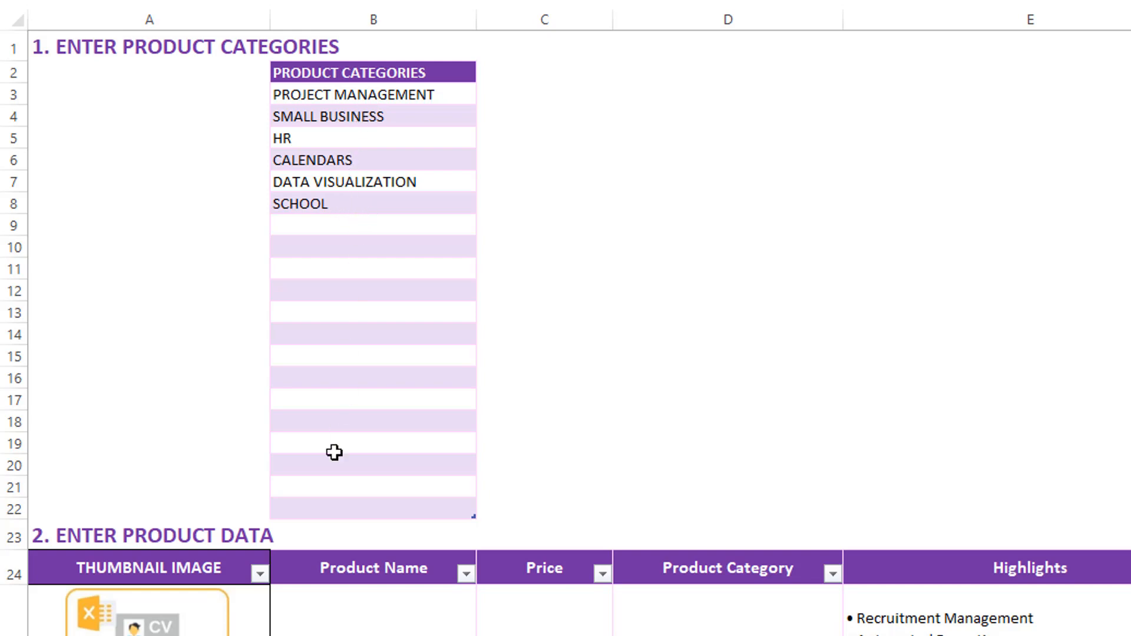
Dismiss the picture options and switch to the PRODUCT CATALOG sheet.
scroll("down", 3)
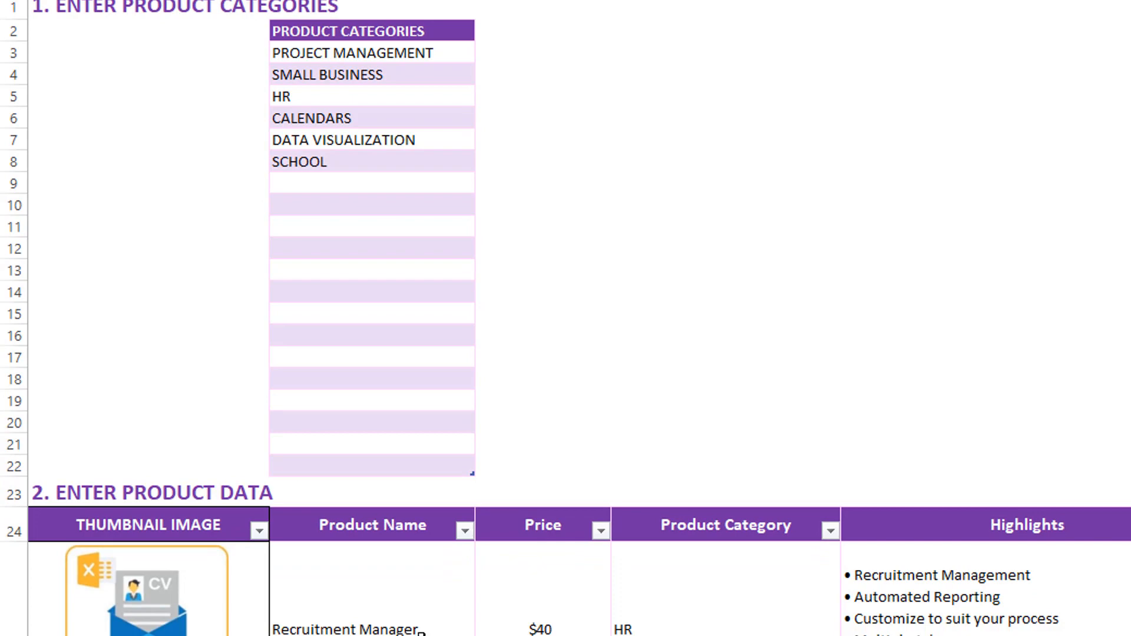
scroll("down", 3)
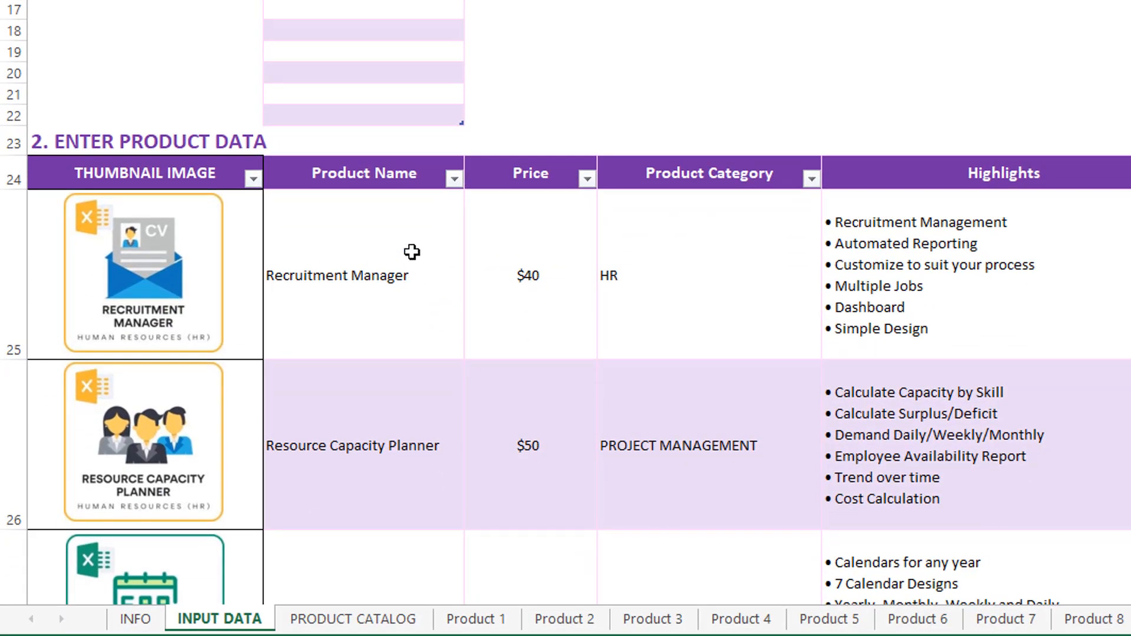
mouse_move(774, 312)
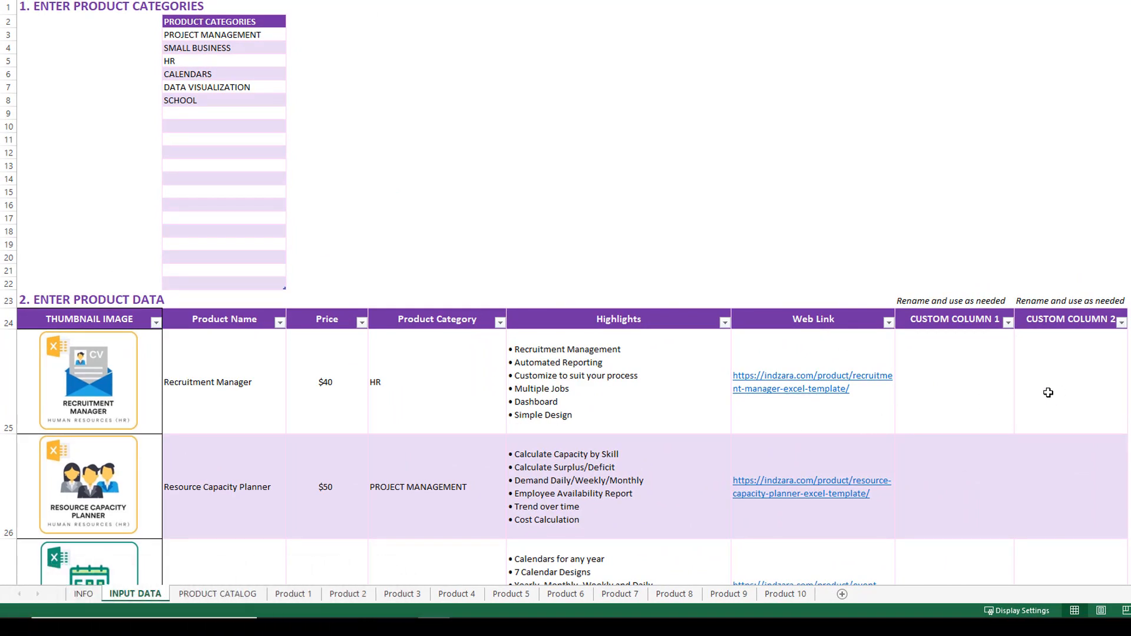
mouse_move(994, 394)
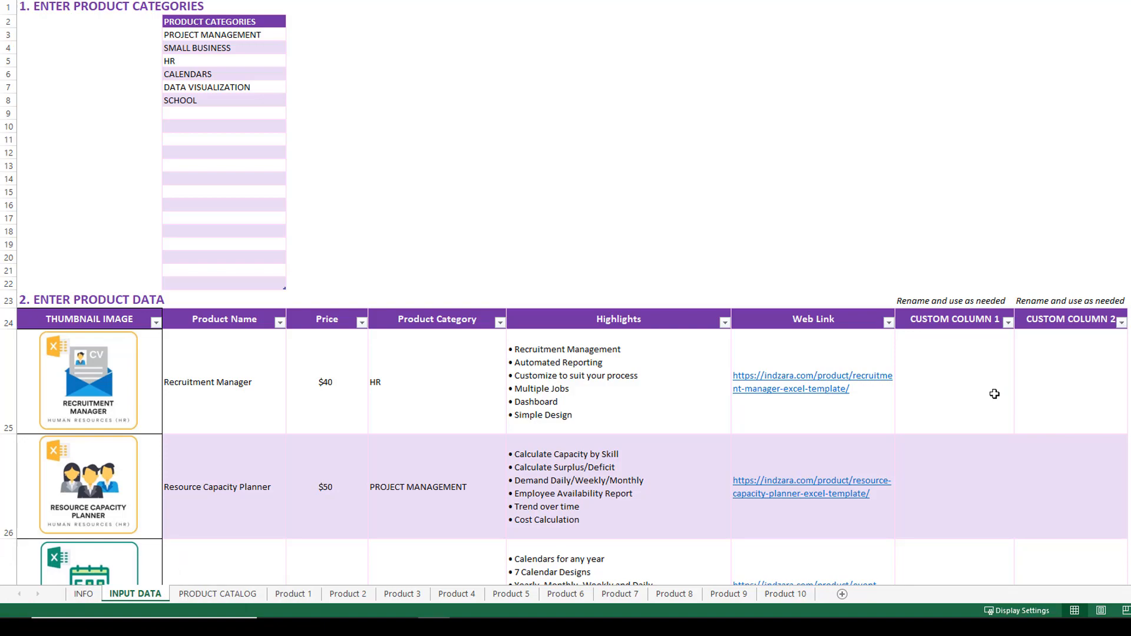
mouse_move(772, 291)
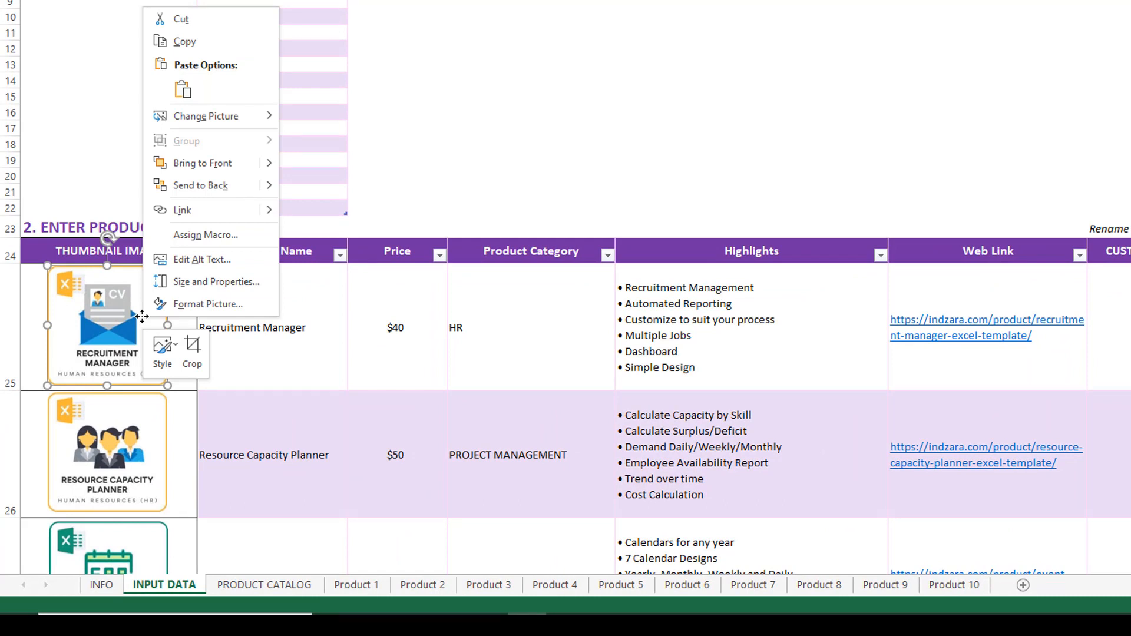
mouse_move(230, 123)
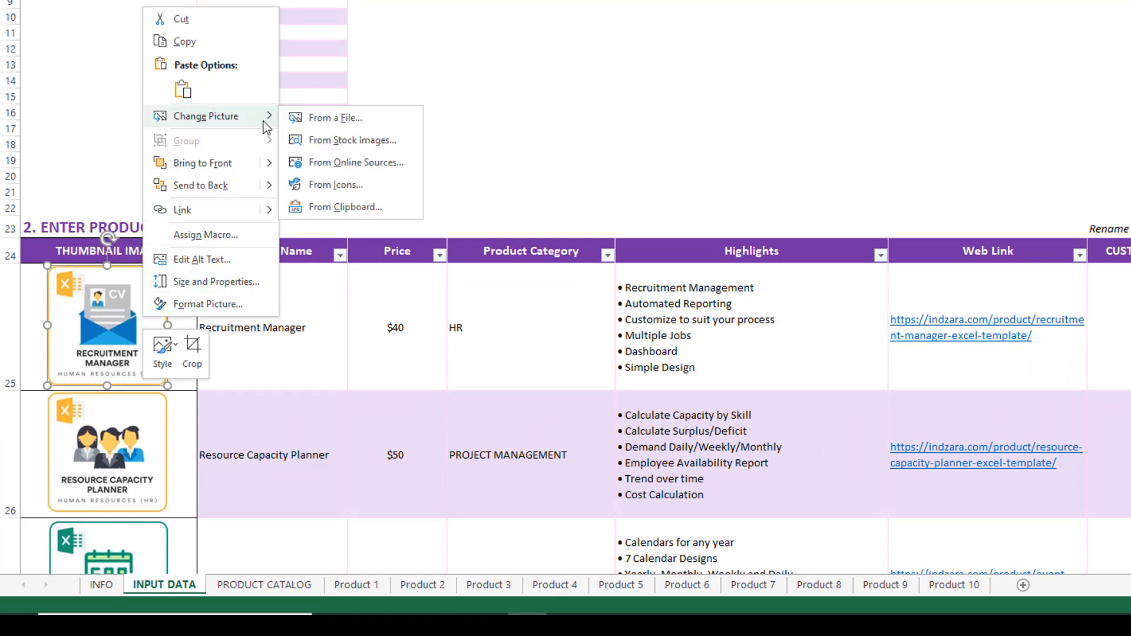
mouse_move(334, 118)
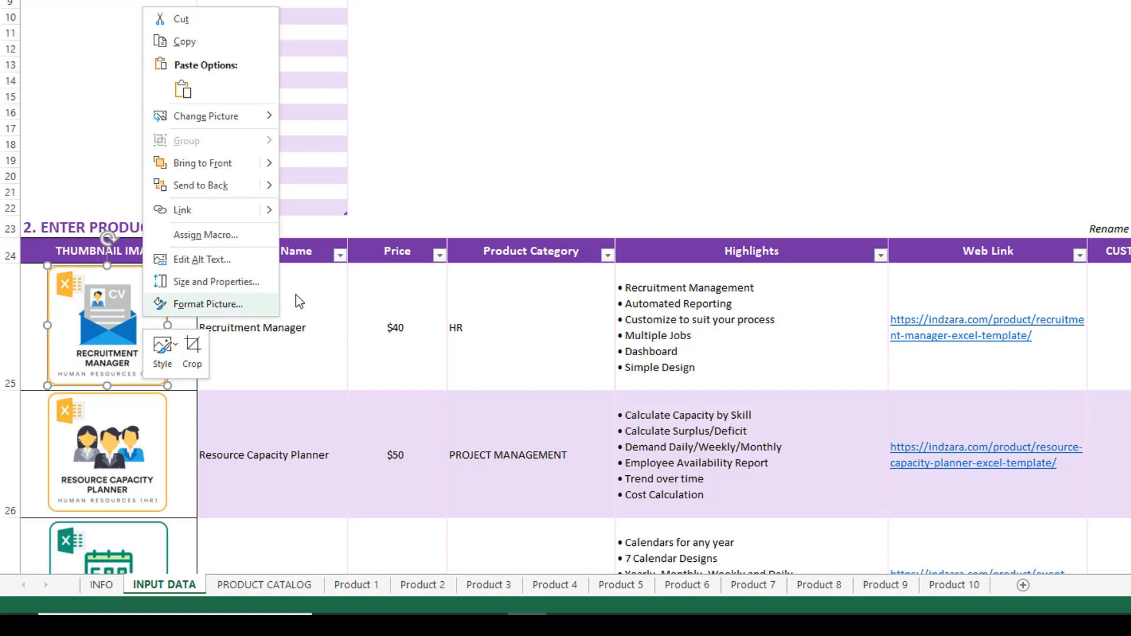
mouse_move(451, 202)
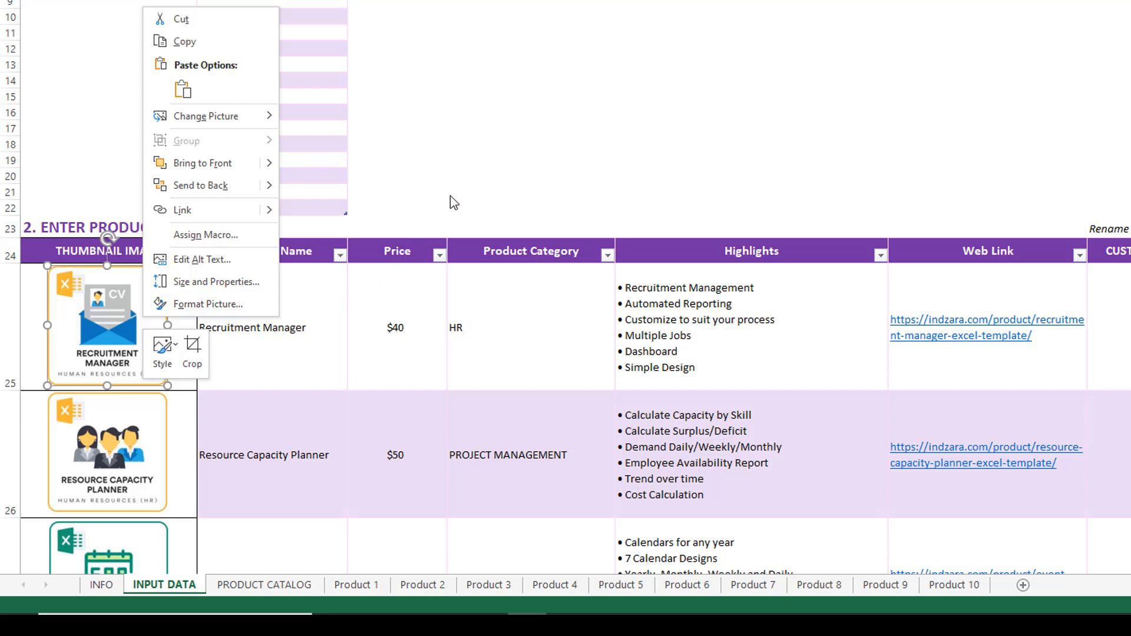
left_click(450, 195)
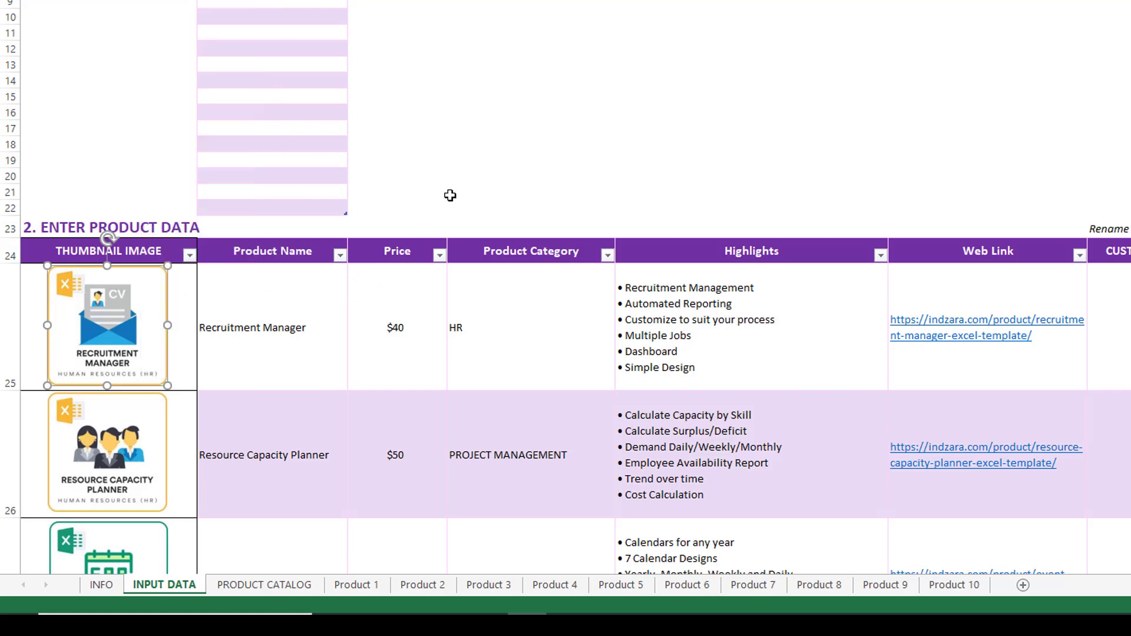
mouse_move(492, 343)
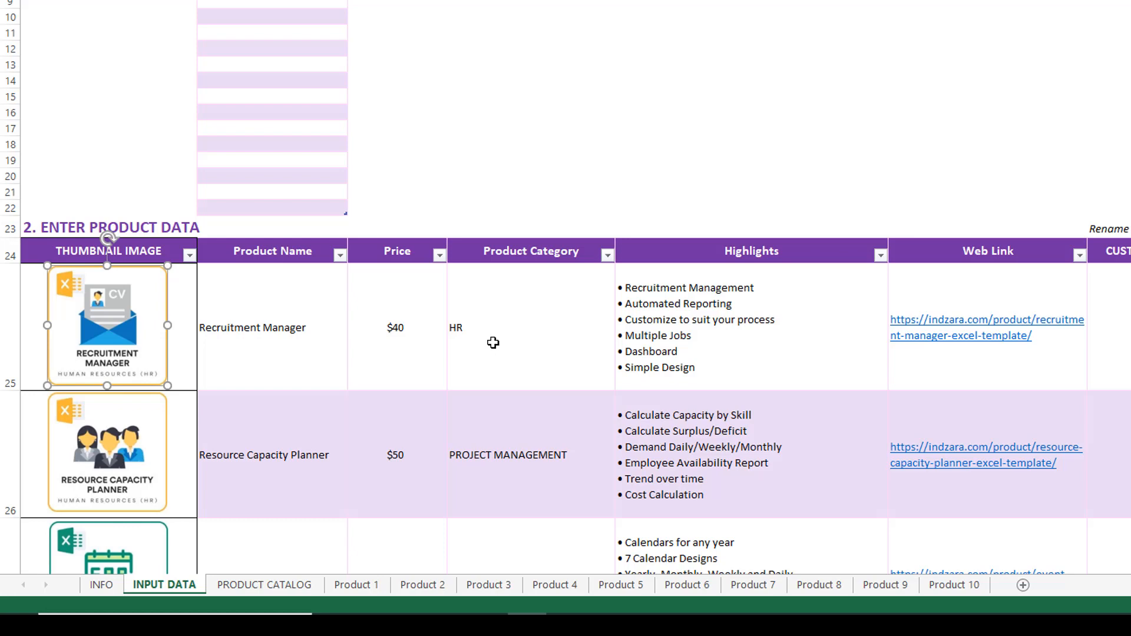
mouse_move(385, 316)
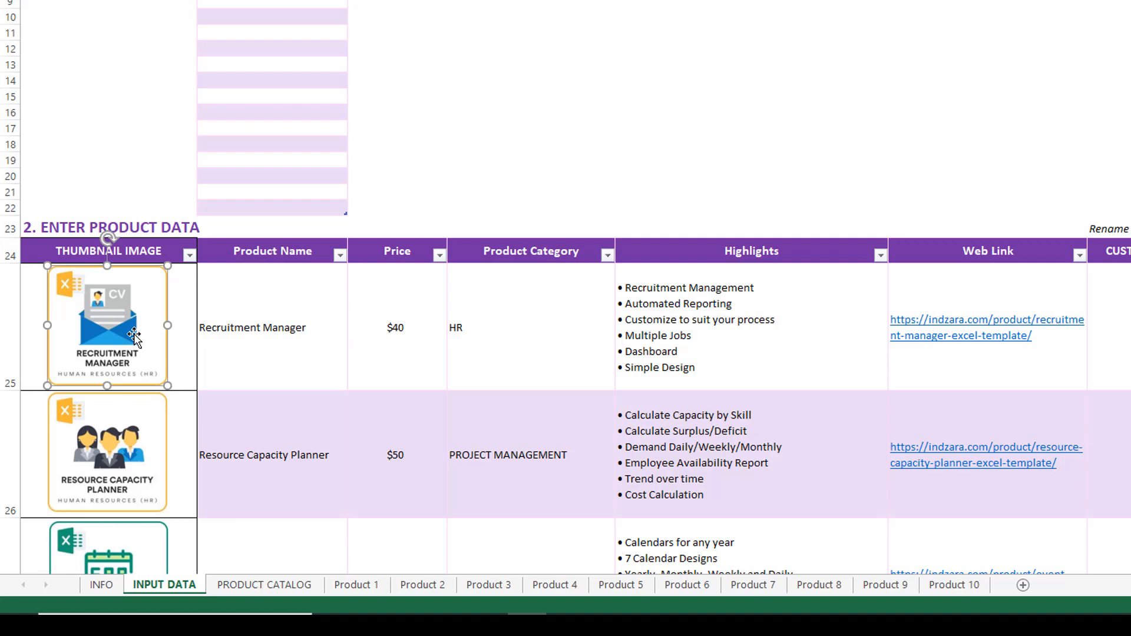
mouse_move(742, 375)
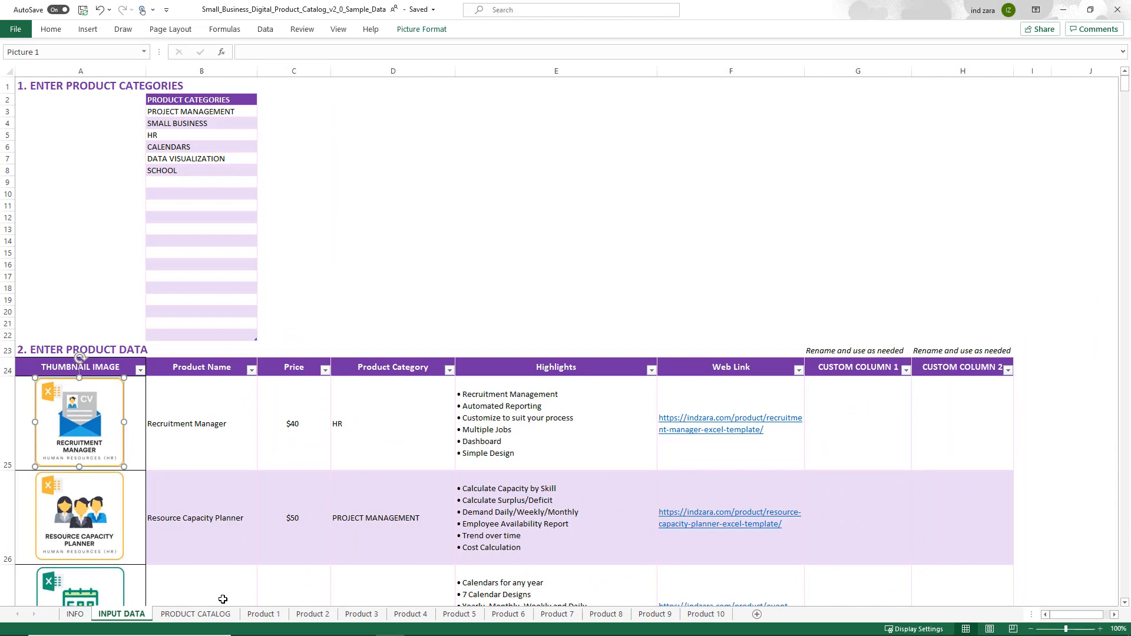
mouse_move(188, 435)
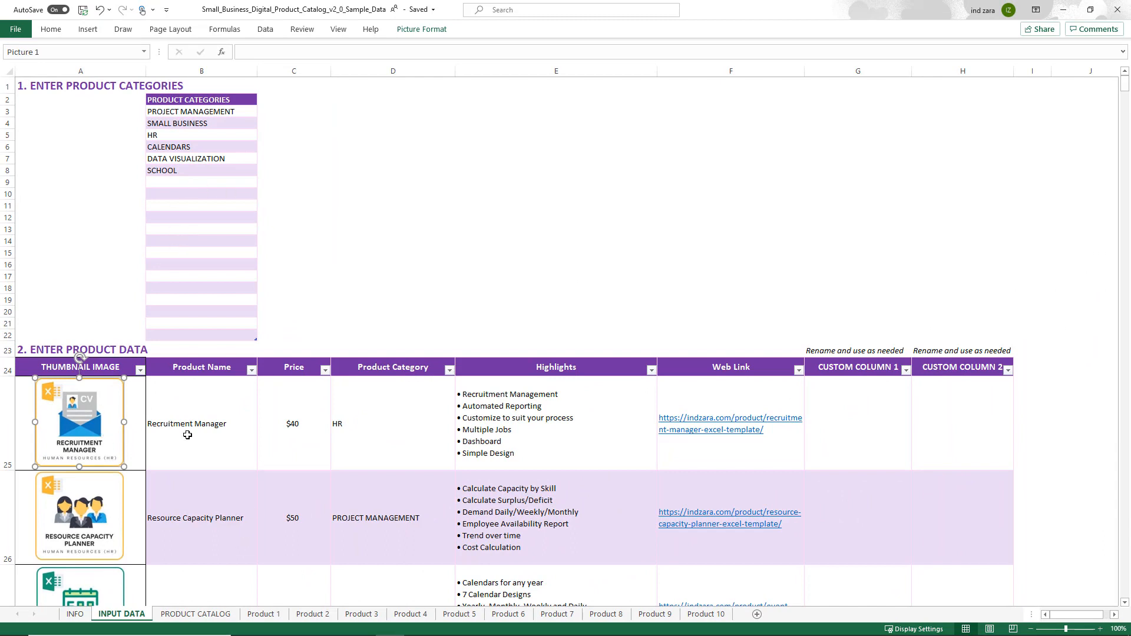
mouse_move(229, 591)
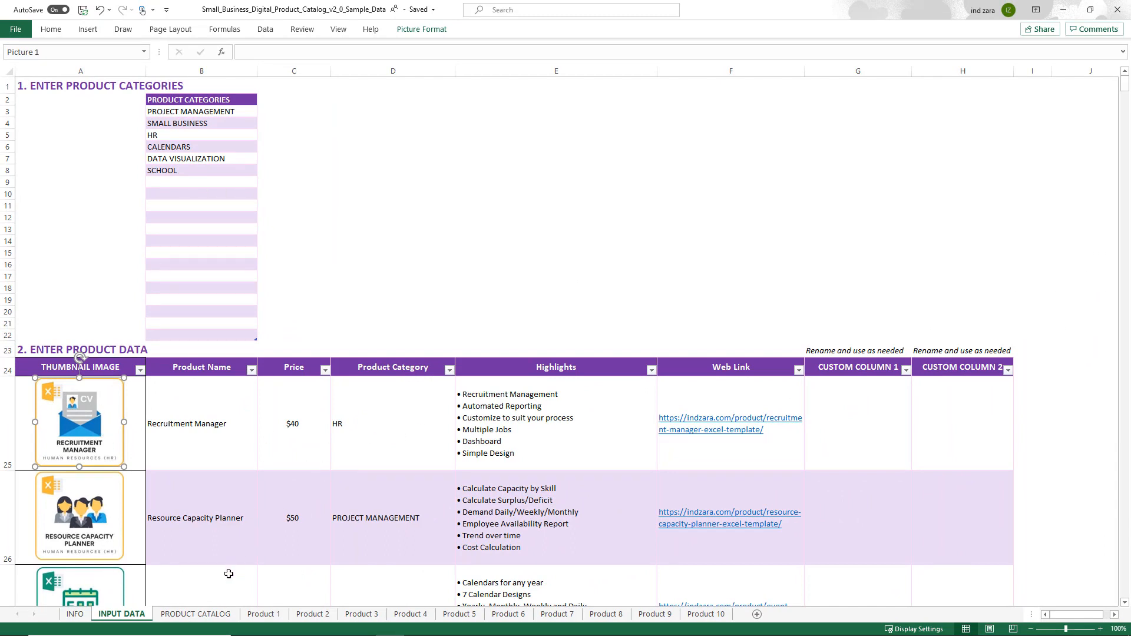
left_click(195, 614)
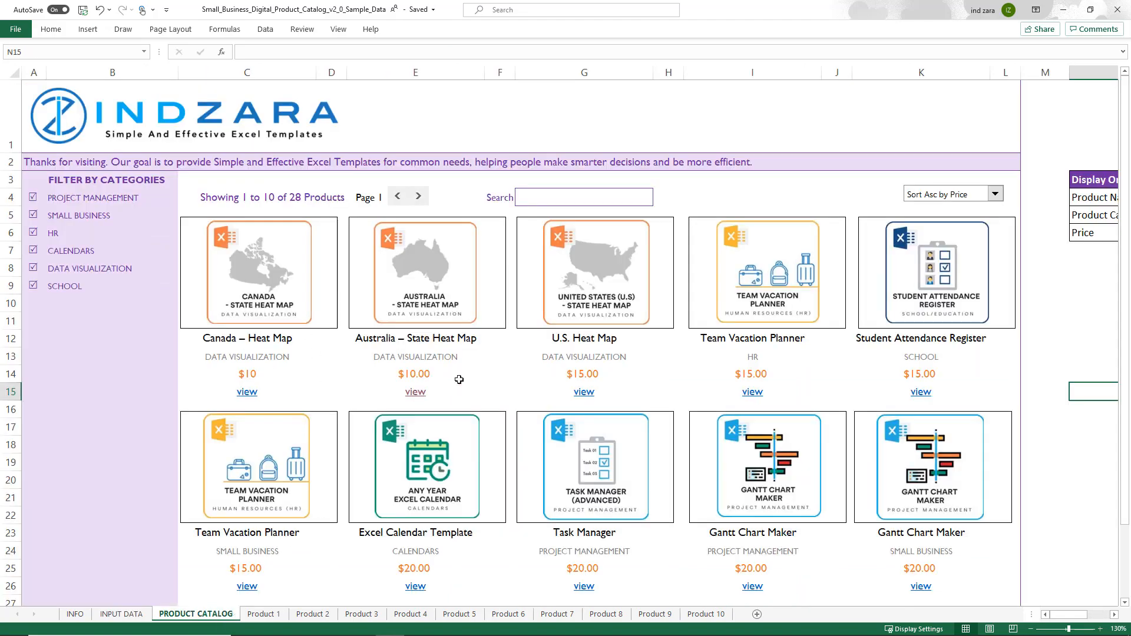
mouse_move(497, 378)
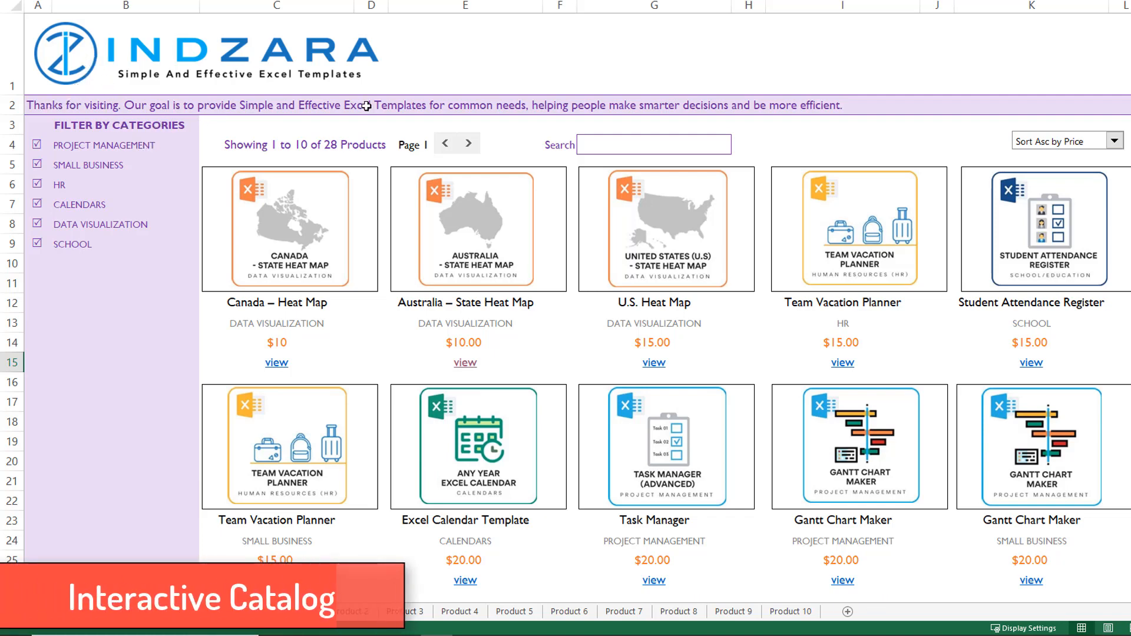
mouse_move(52, 109)
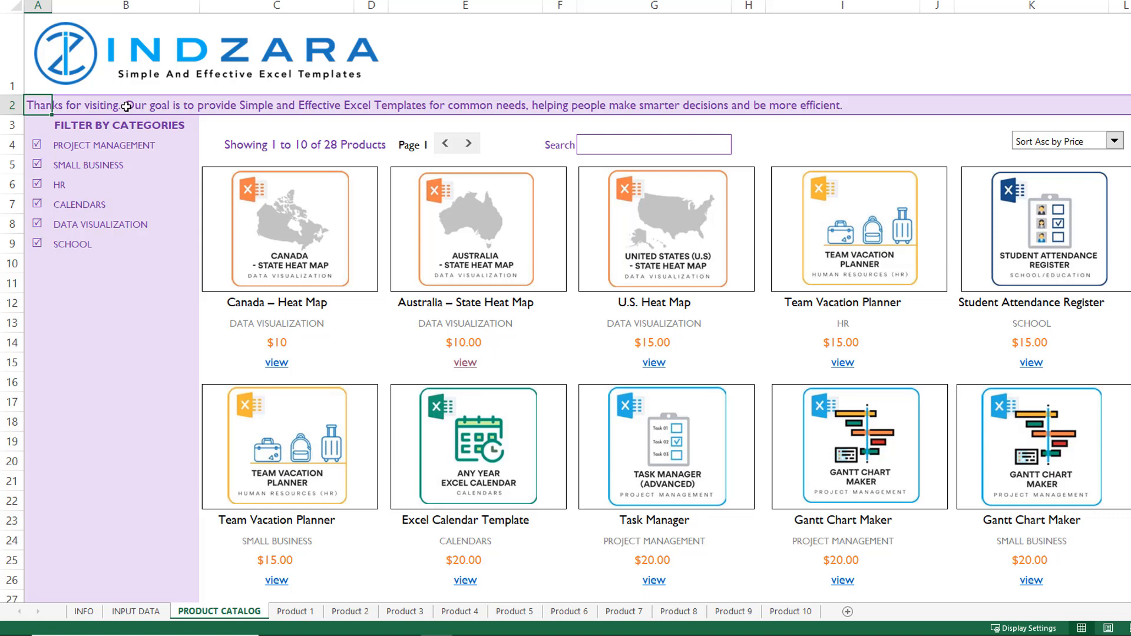
mouse_move(120, 229)
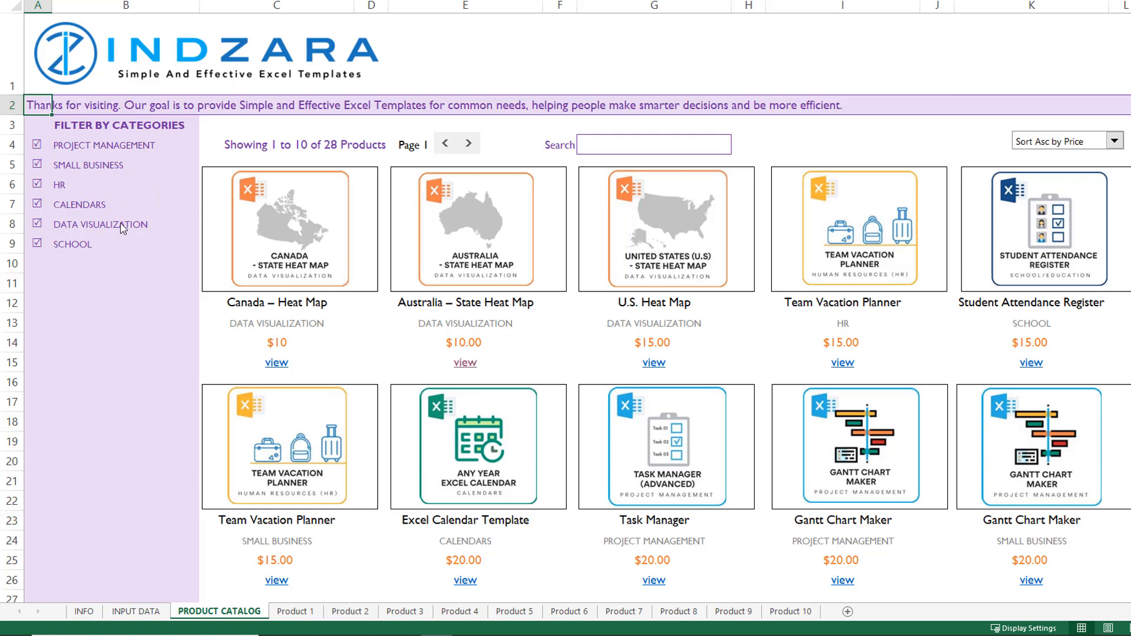
mouse_move(80, 249)
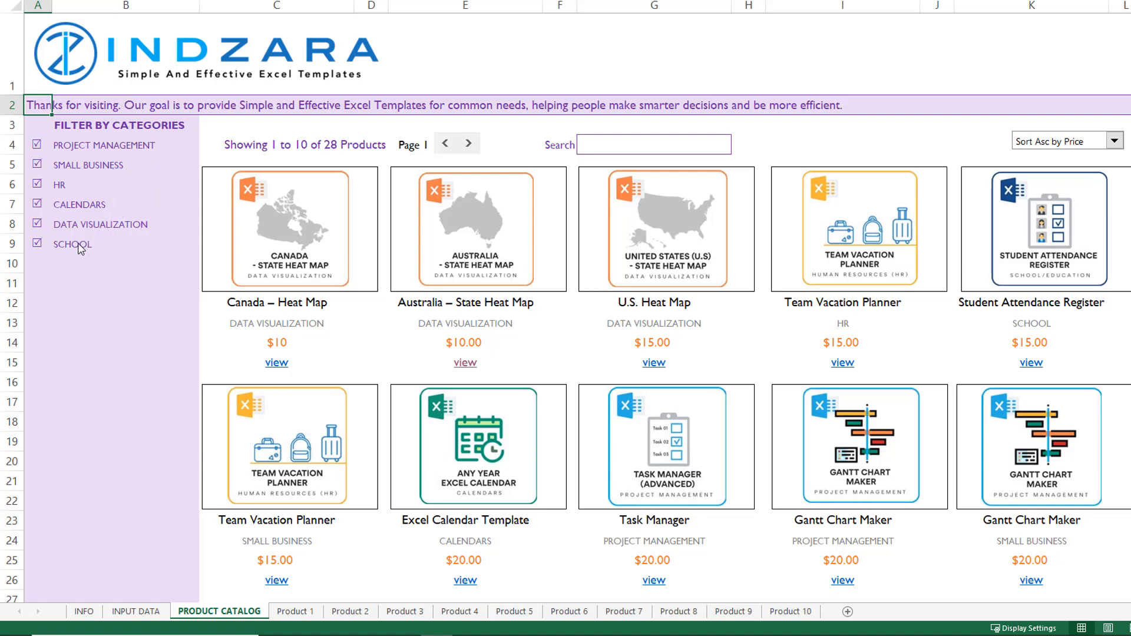
mouse_move(70, 234)
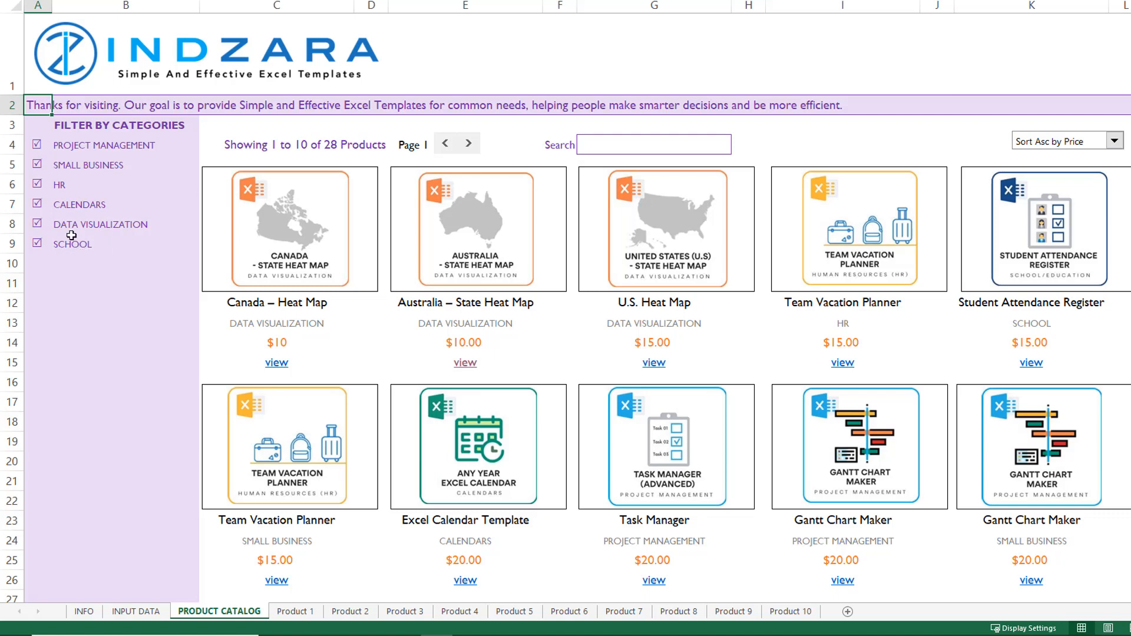
Exclude then re-include the SCHOOL category so all 28 products are listed.
left_click(38, 244)
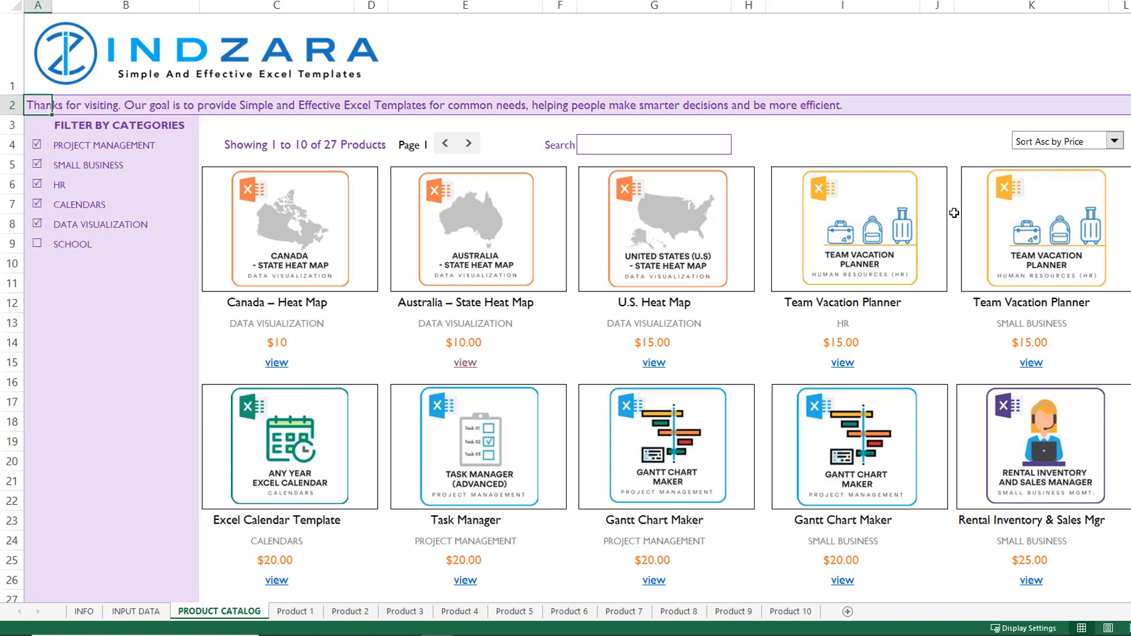
mouse_move(347, 296)
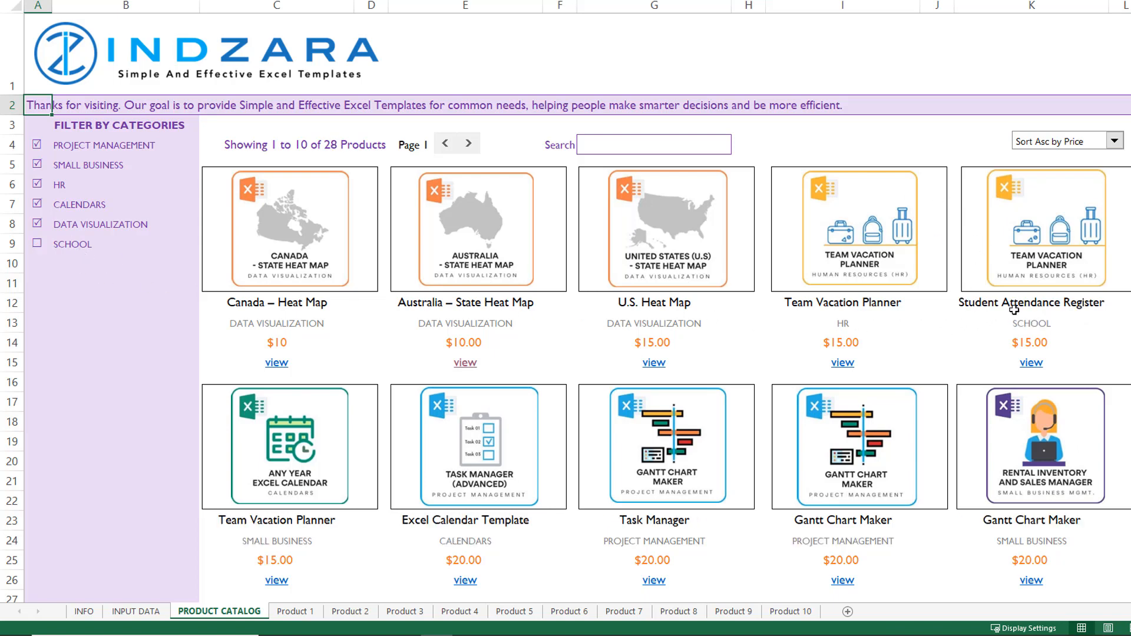
left_click(36, 243)
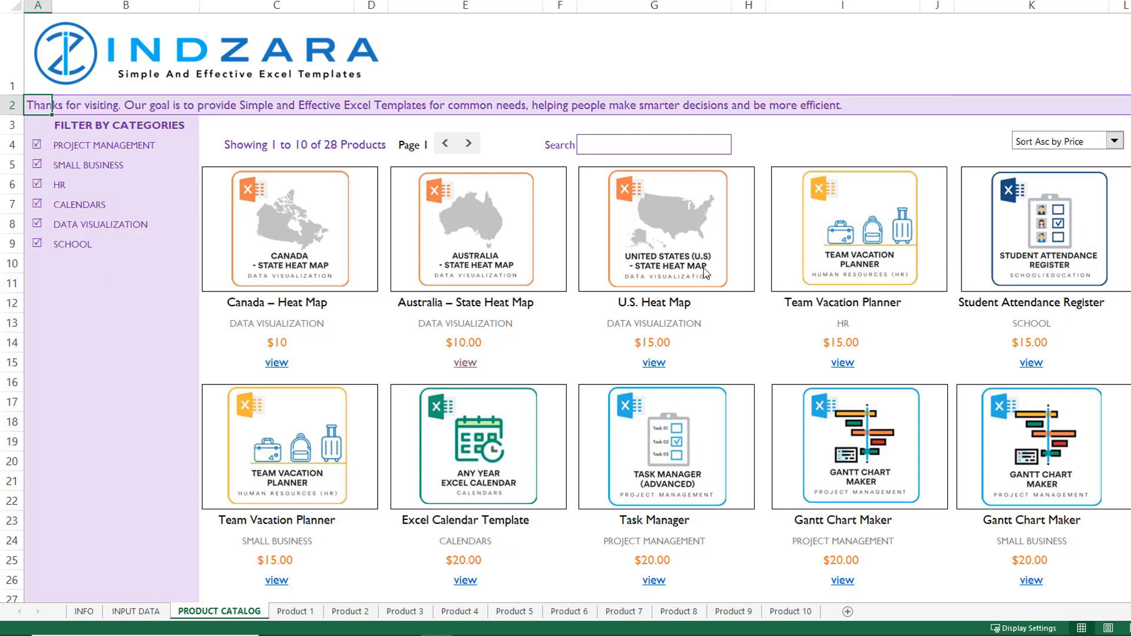
mouse_move(117, 248)
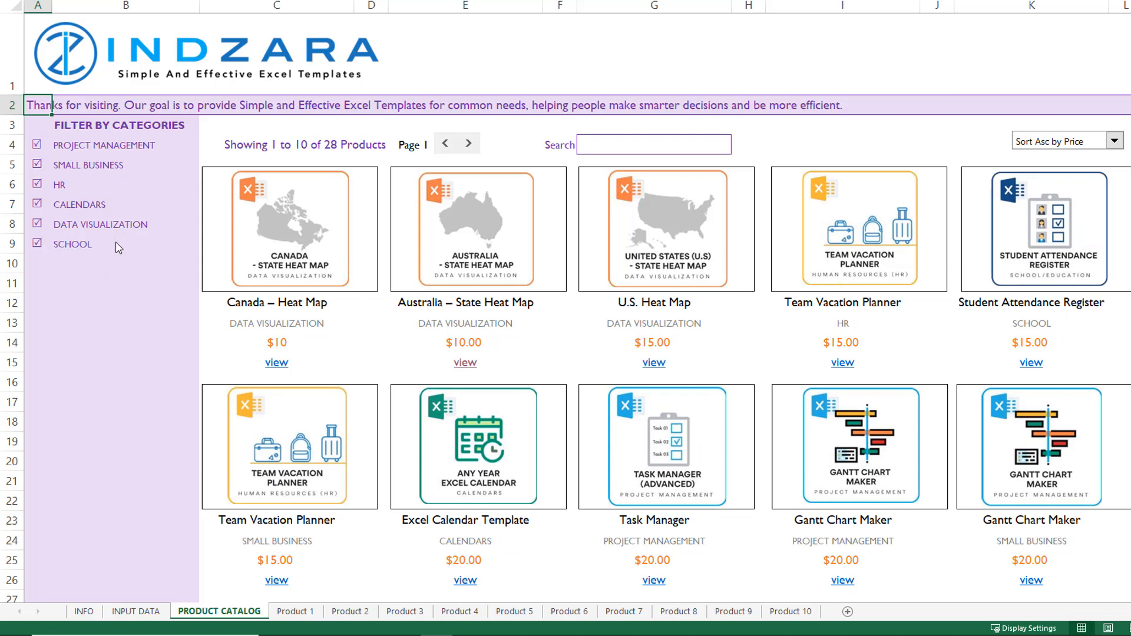
mouse_move(154, 201)
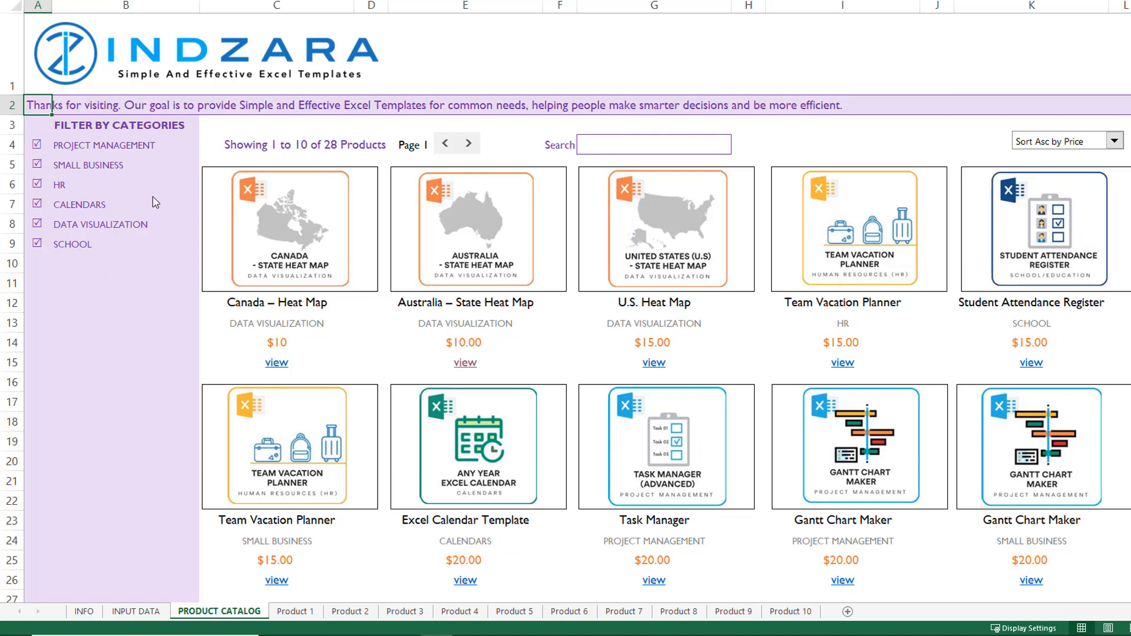
mouse_move(433, 143)
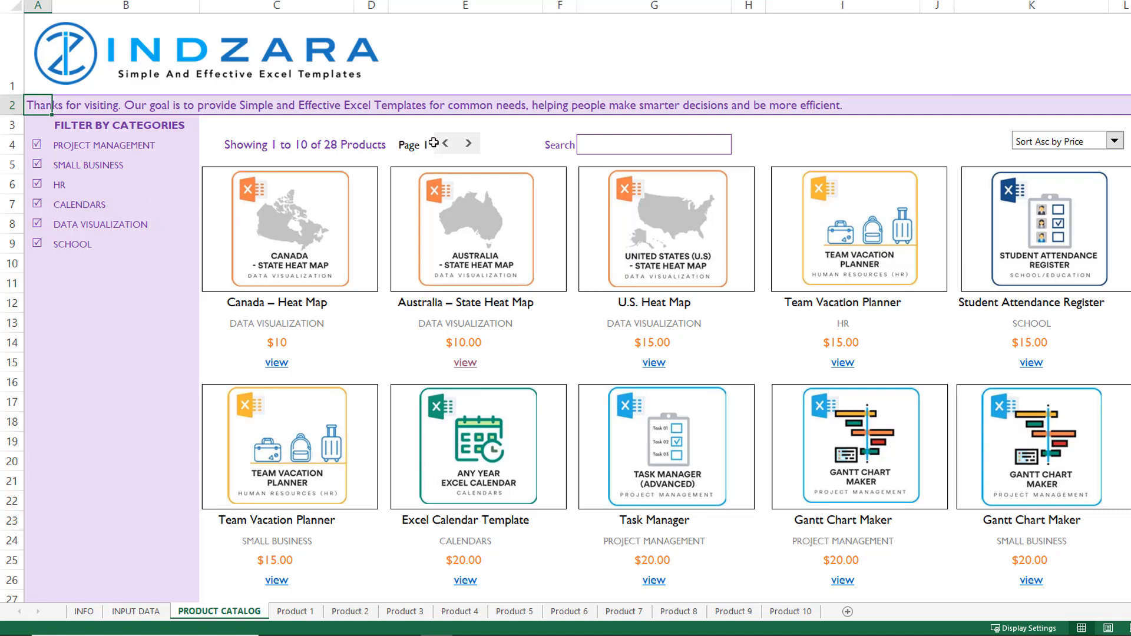
mouse_move(332, 149)
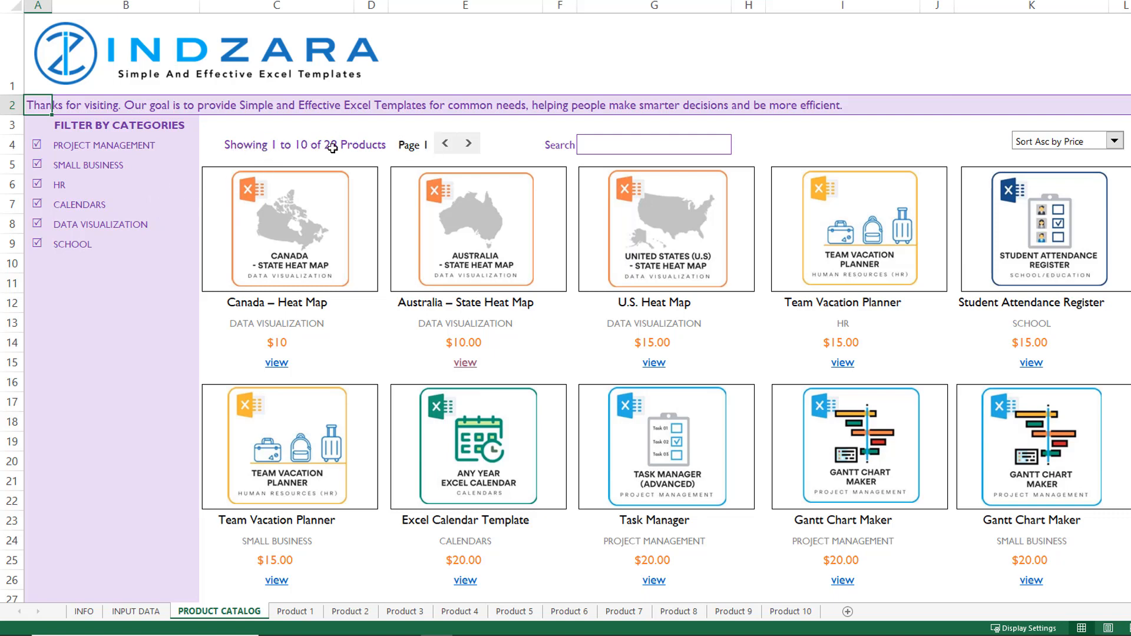
mouse_move(279, 149)
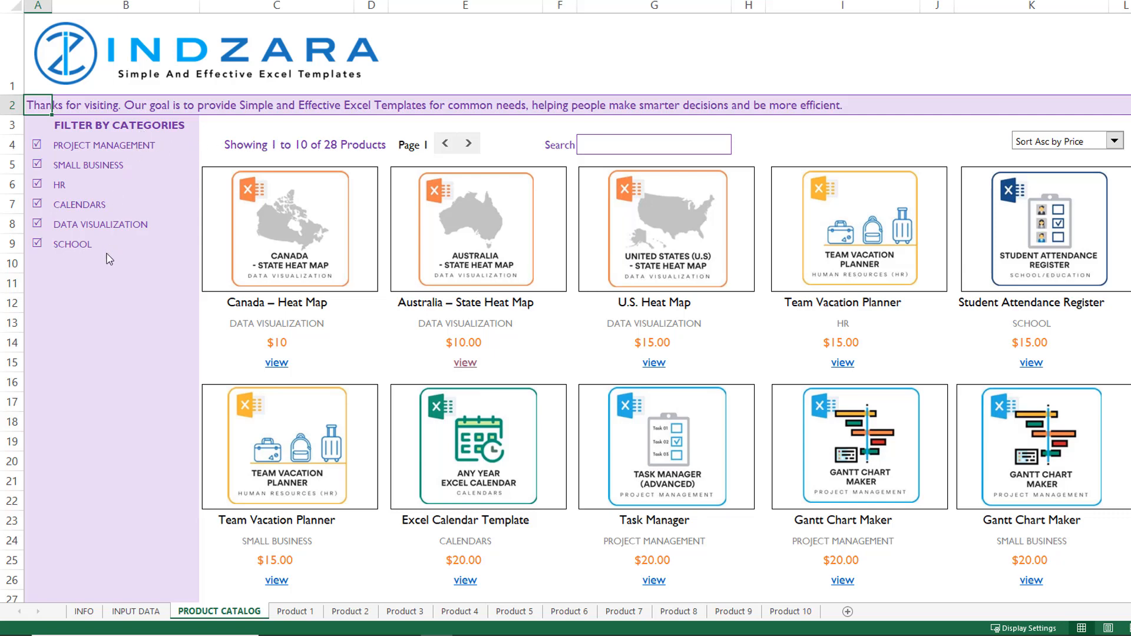
mouse_move(262, 152)
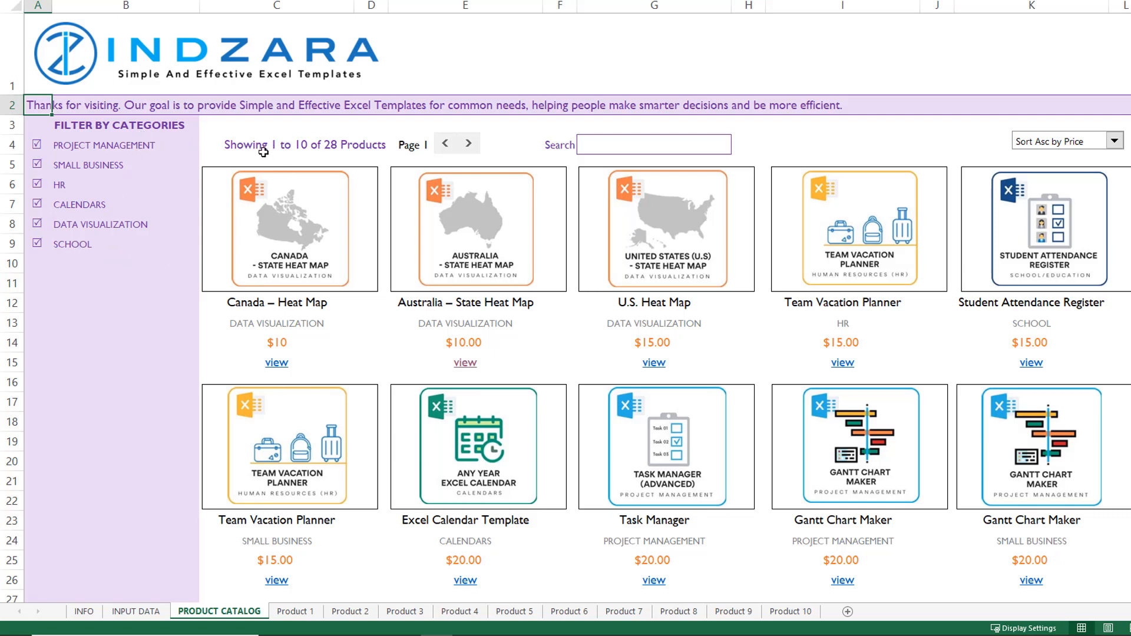
mouse_move(346, 152)
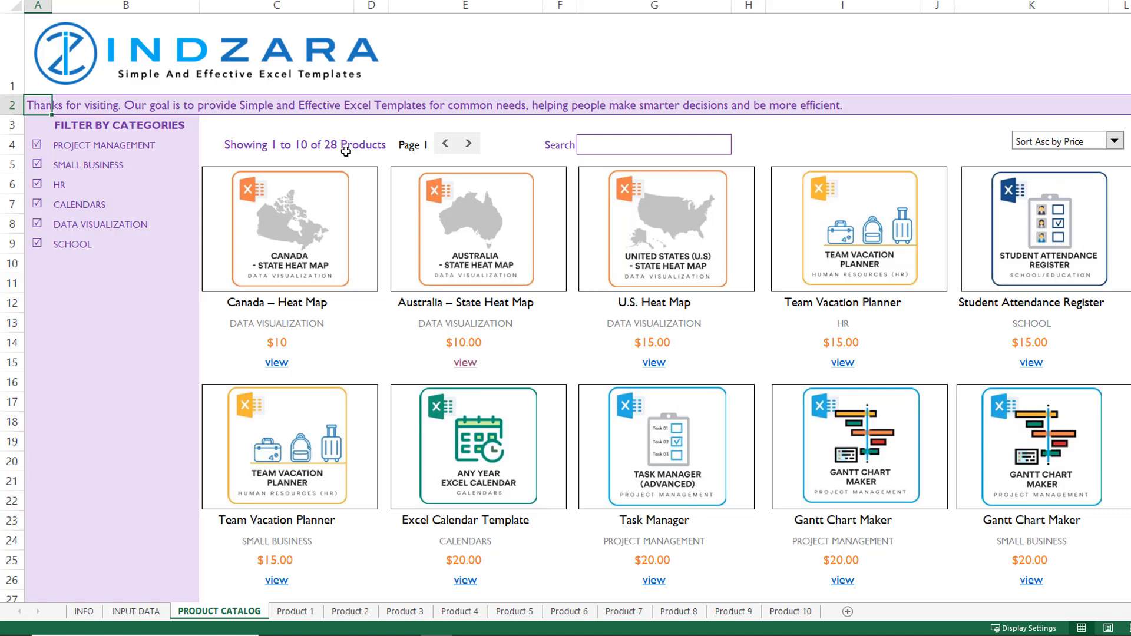
mouse_move(475, 153)
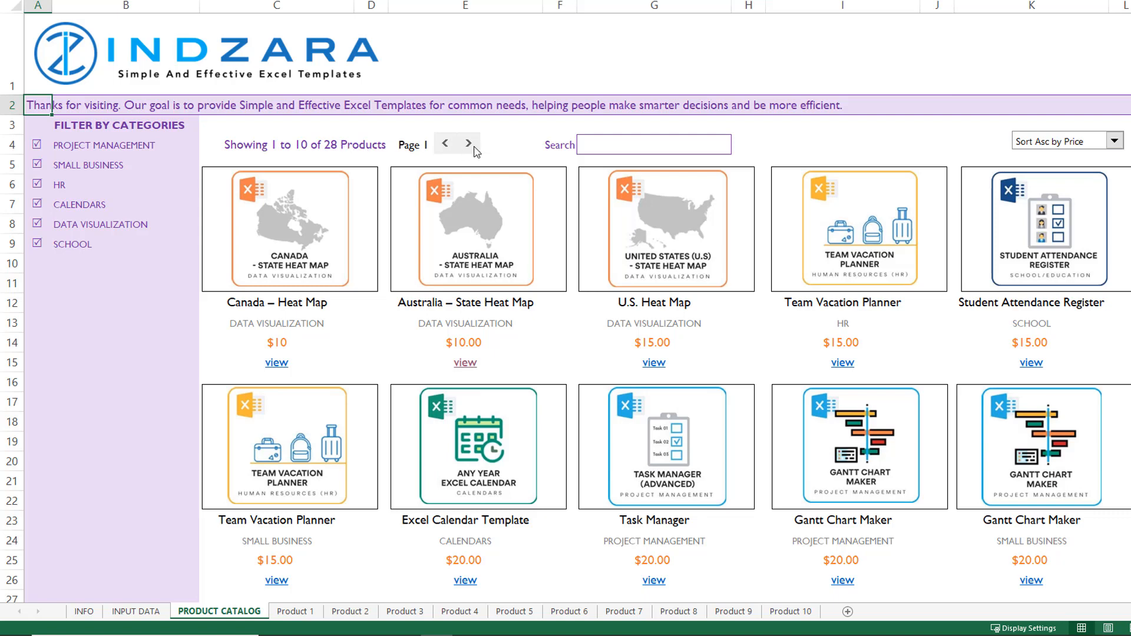
left_click(468, 143)
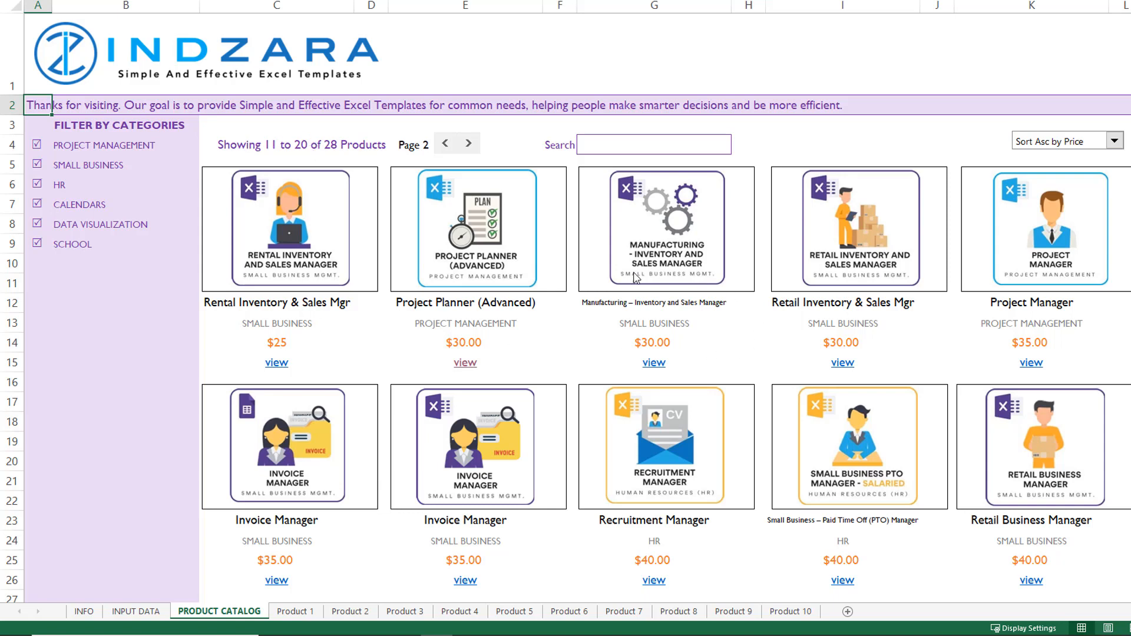
mouse_move(490, 254)
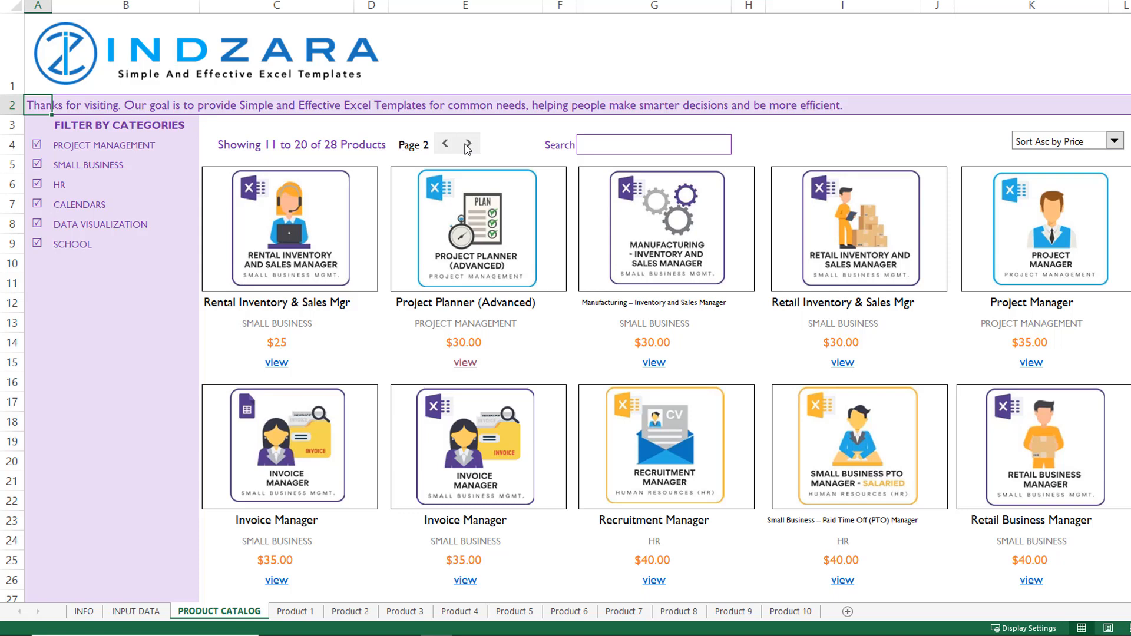
left_click(467, 143)
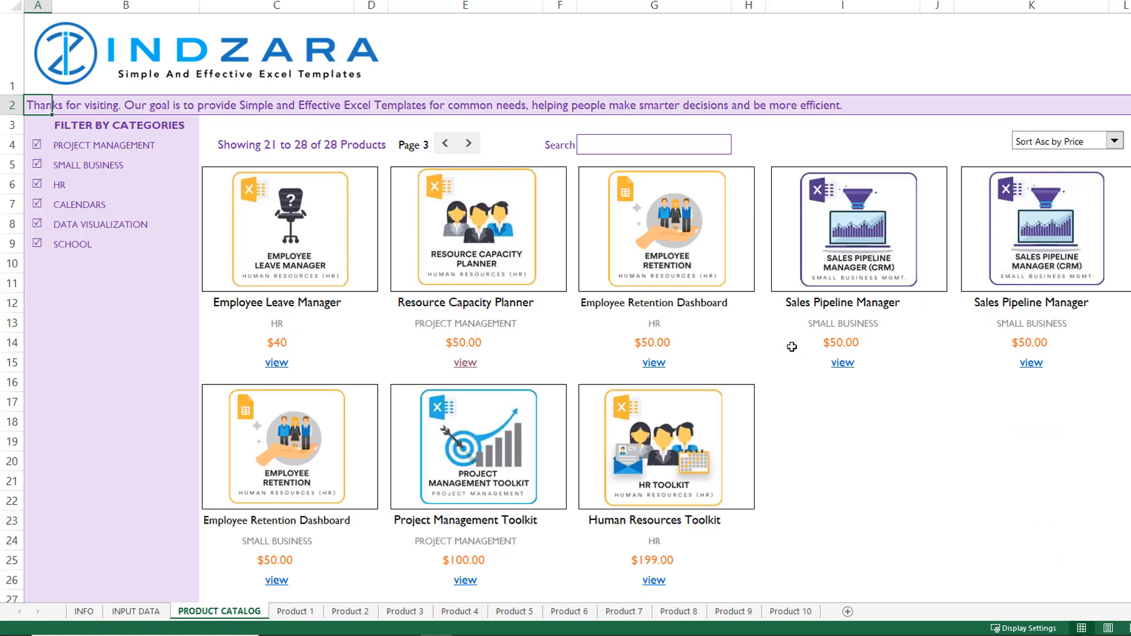
left_click(468, 143)
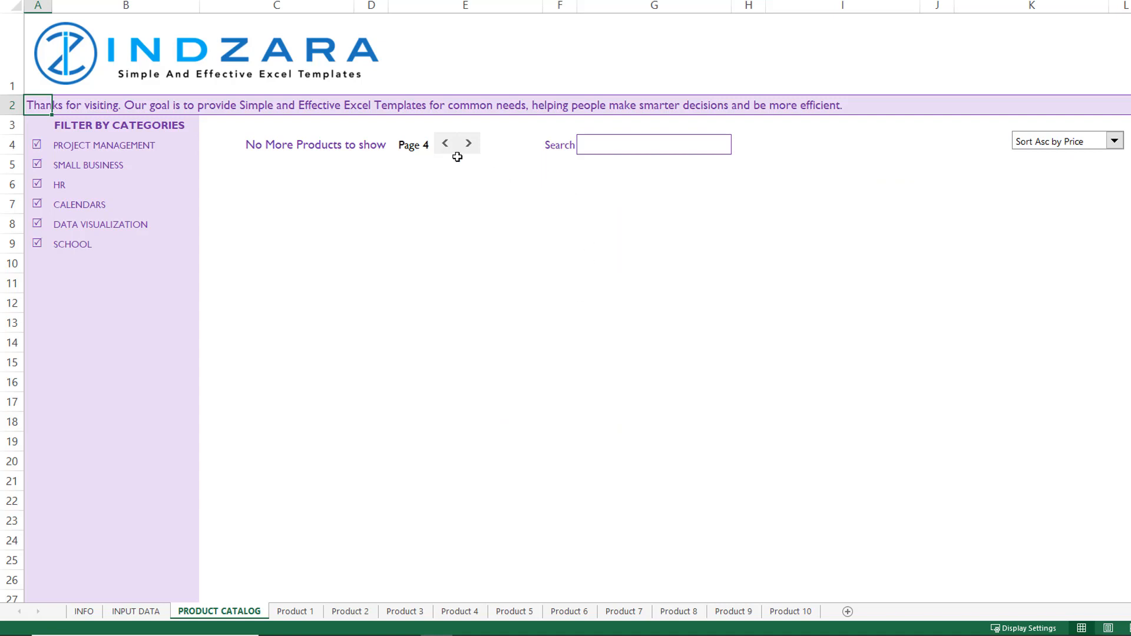
left_click(445, 143)
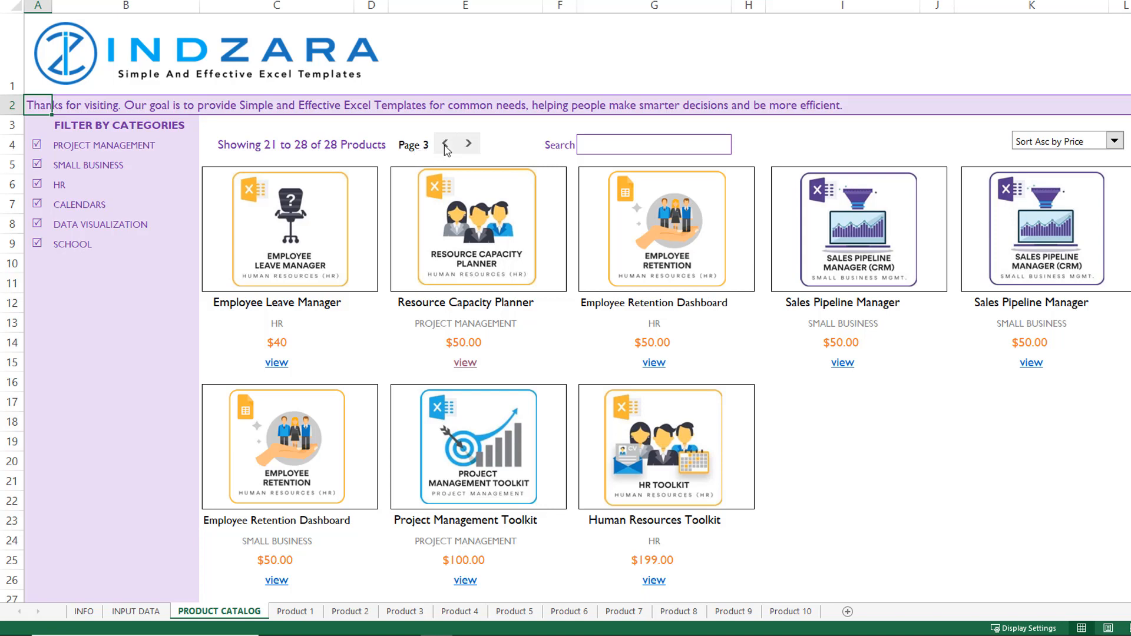
left_click(444, 143)
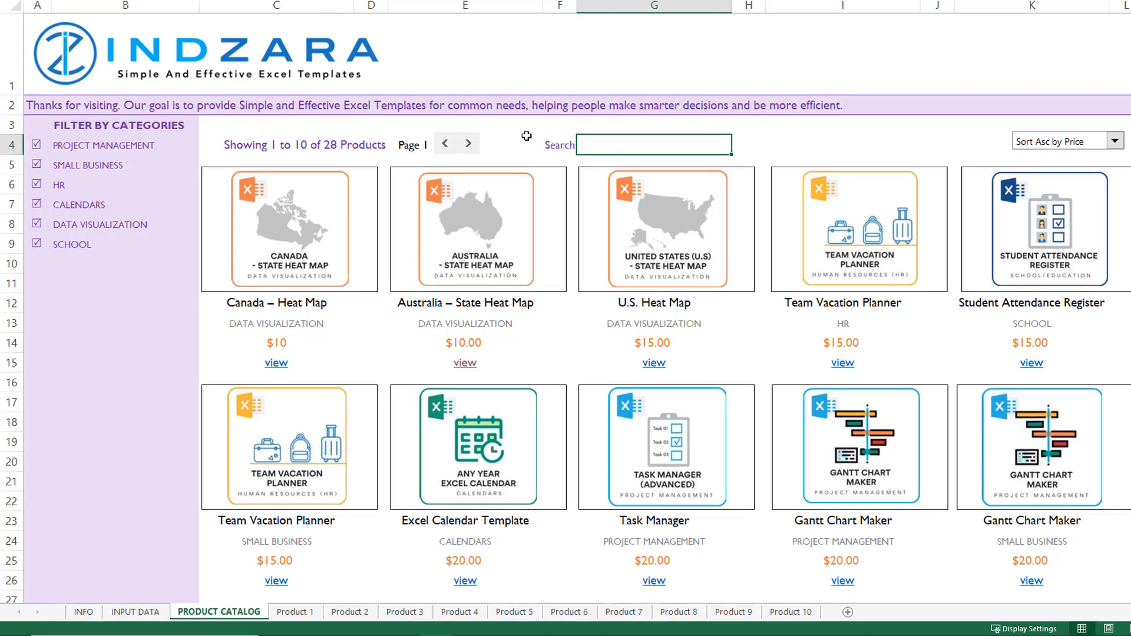
type("project")
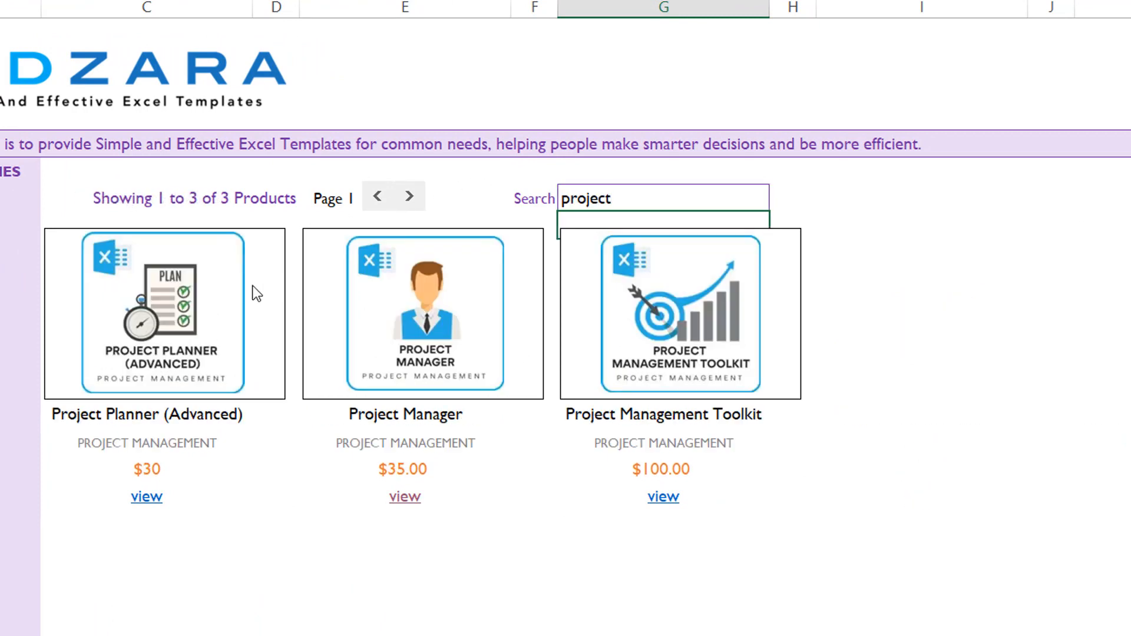
mouse_move(851, 330)
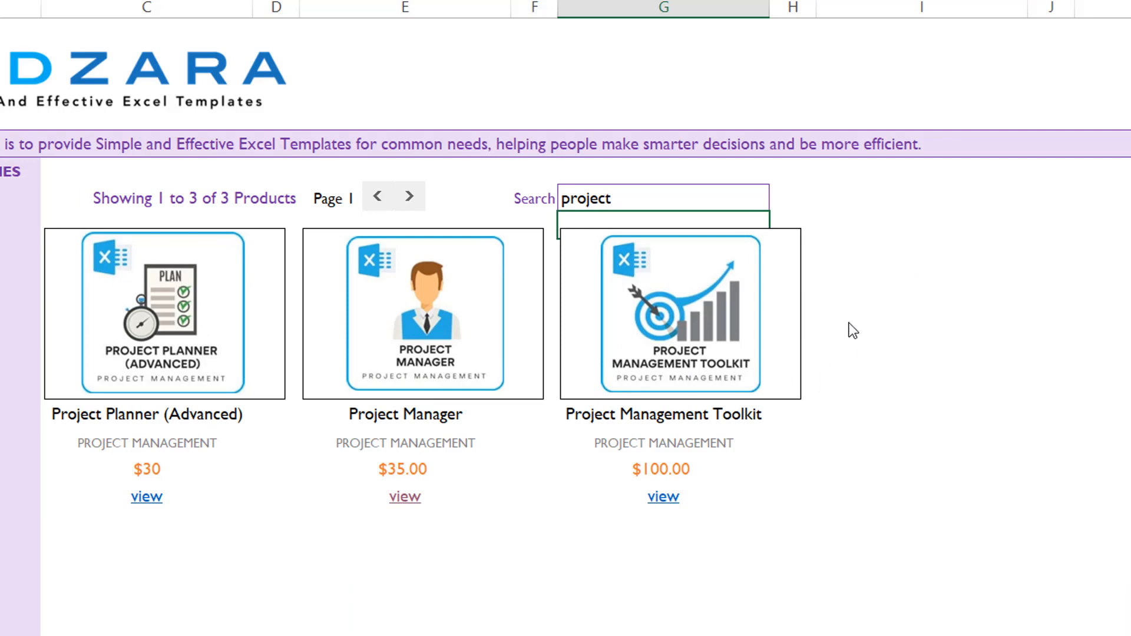
mouse_move(671, 249)
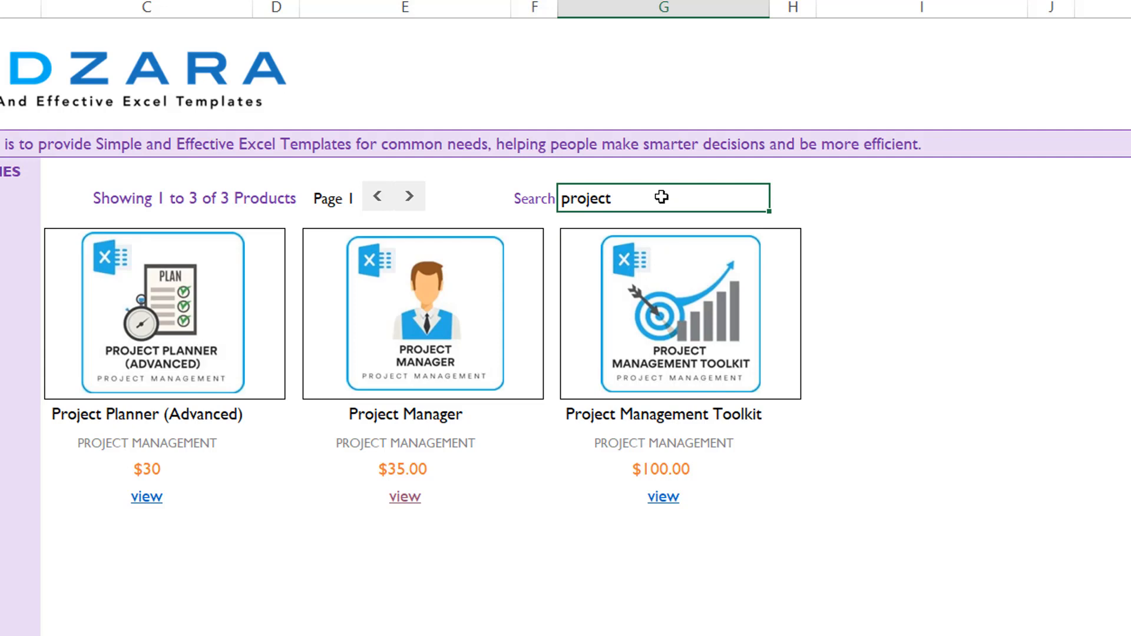
type("heat")
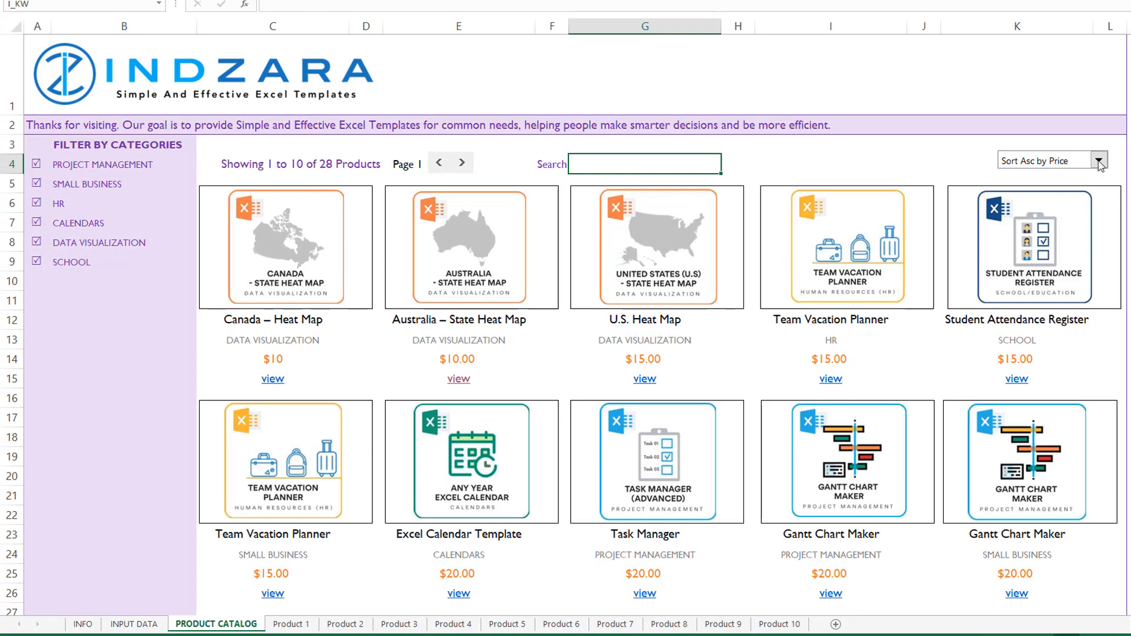
left_click(1099, 161)
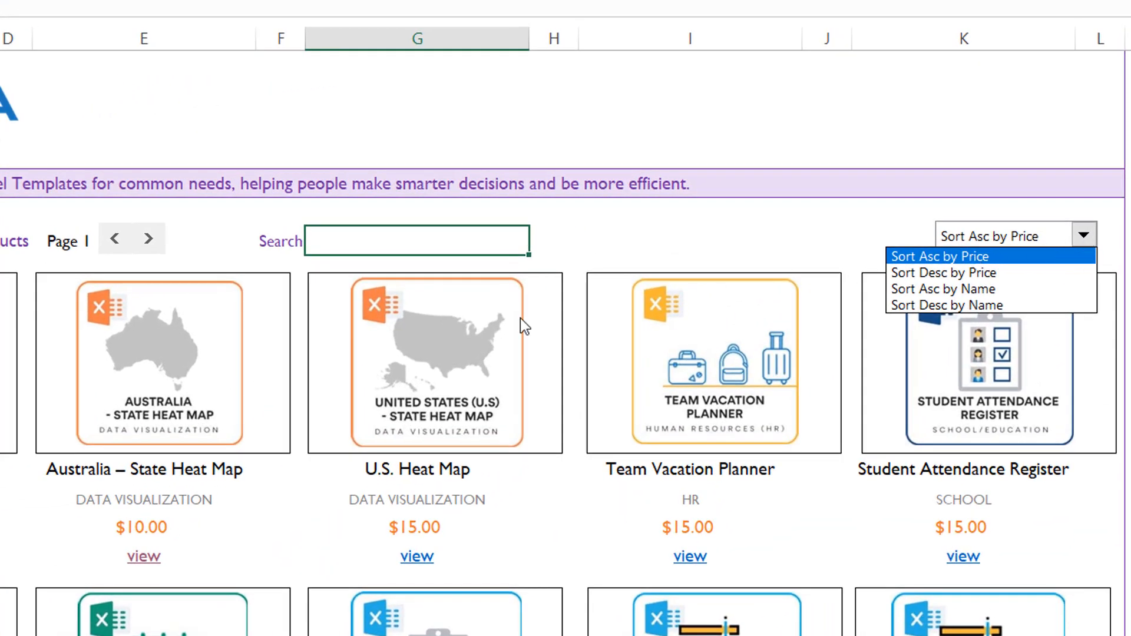
mouse_move(825, 519)
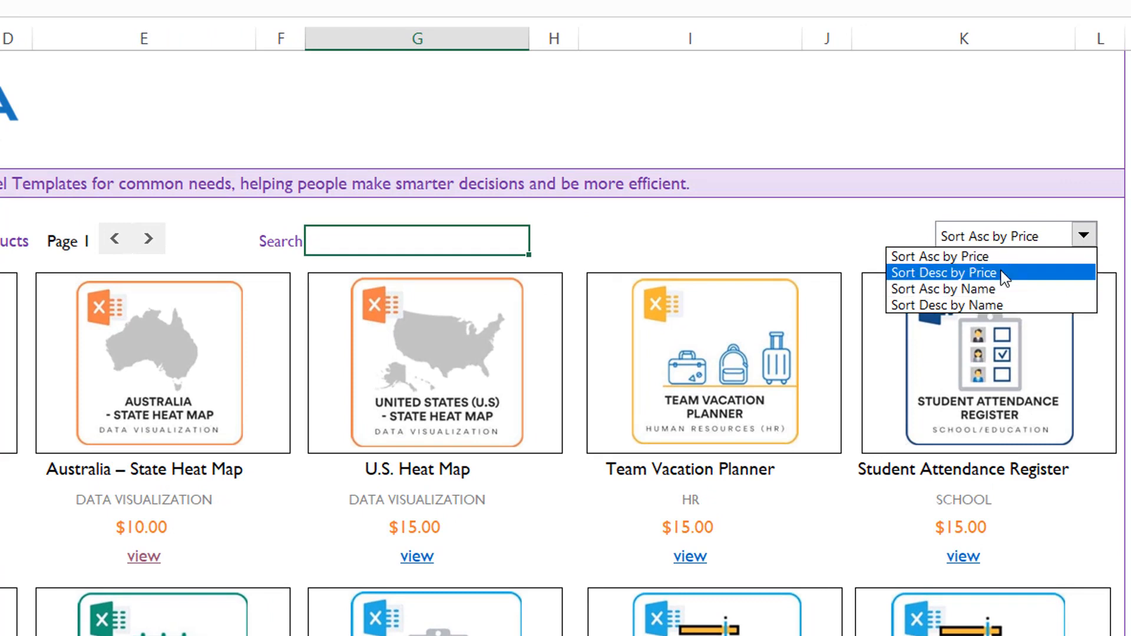
left_click(941, 272)
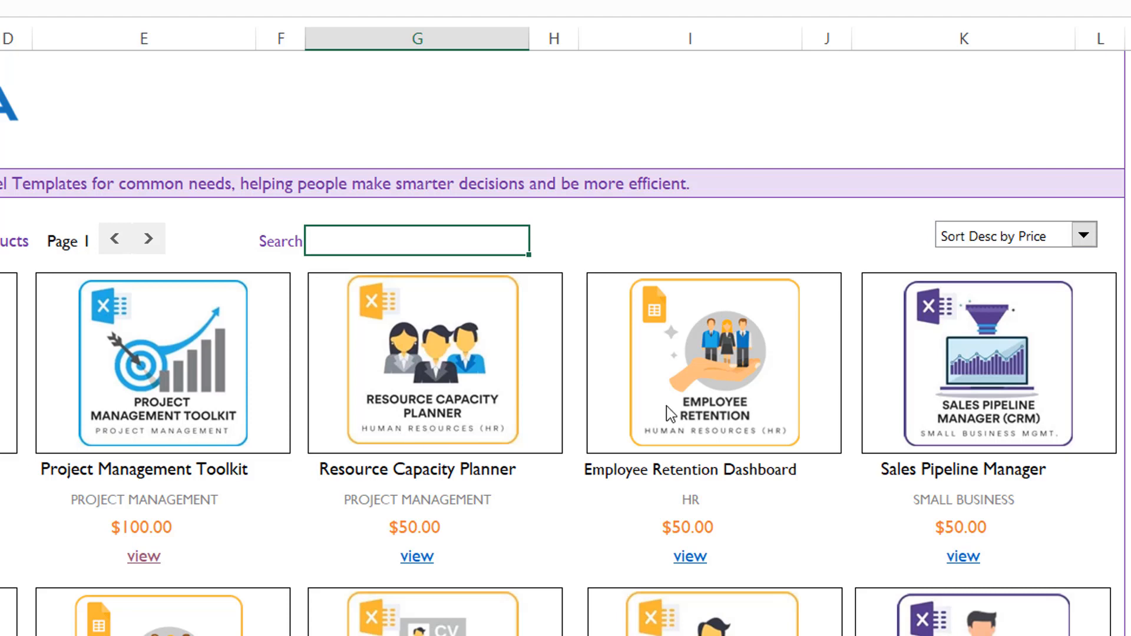
left_click(1085, 235)
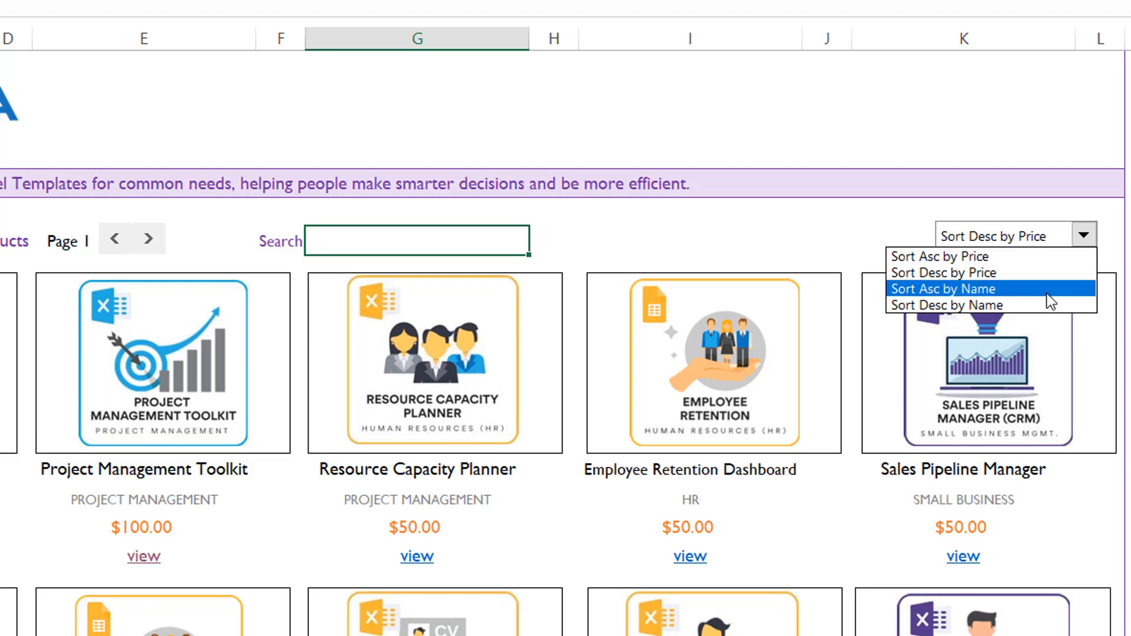
left_click(945, 288)
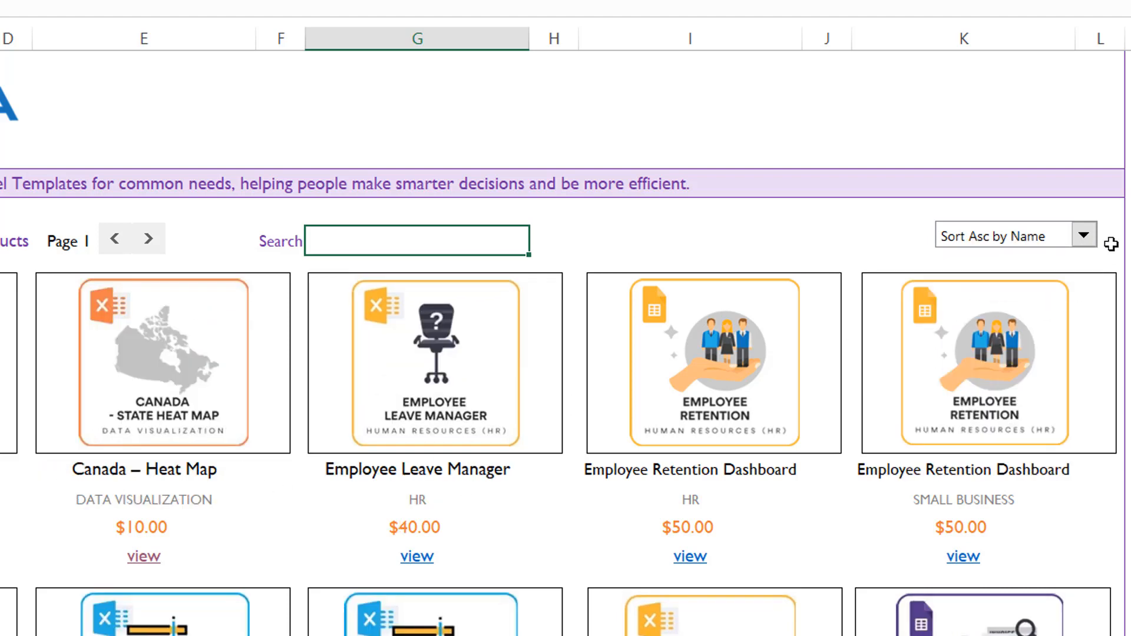
mouse_move(1022, 316)
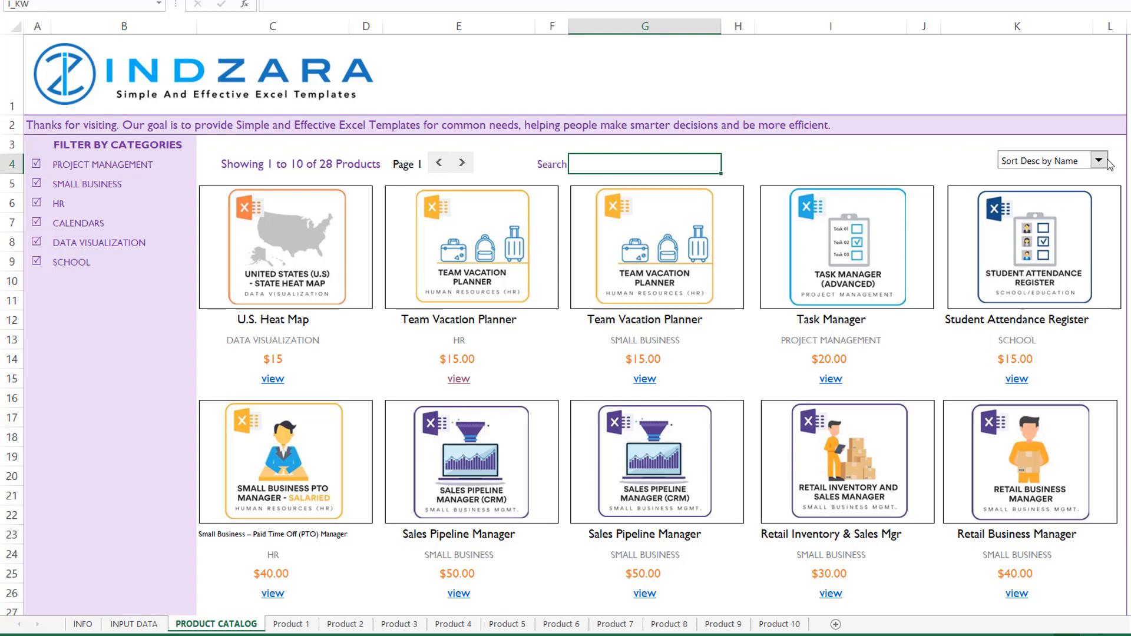
mouse_move(1106, 168)
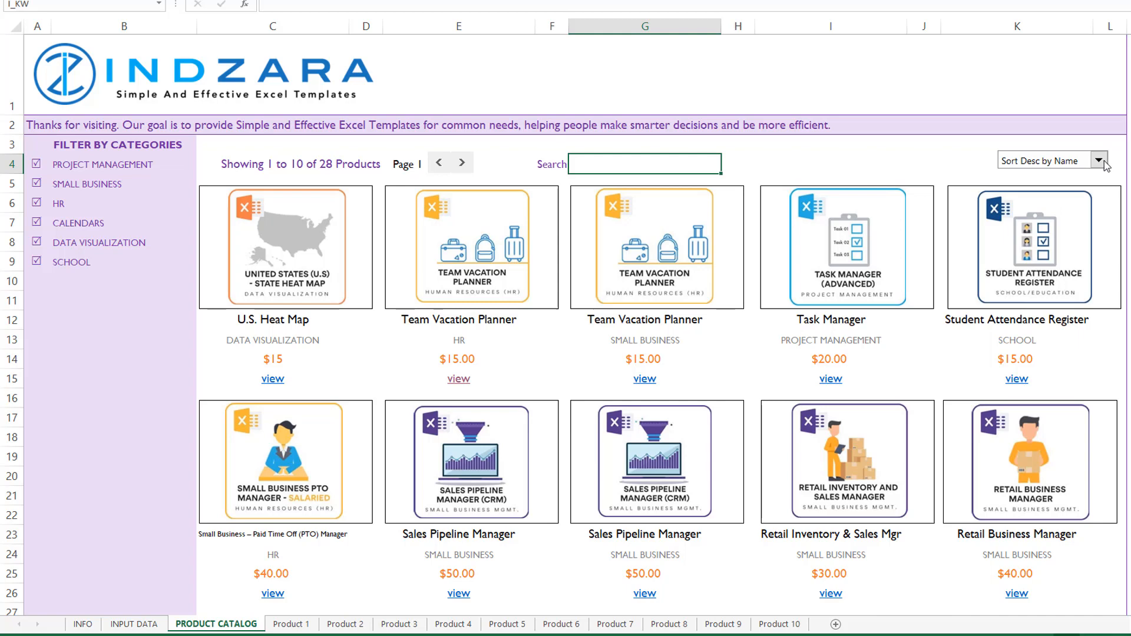
left_click(1100, 162)
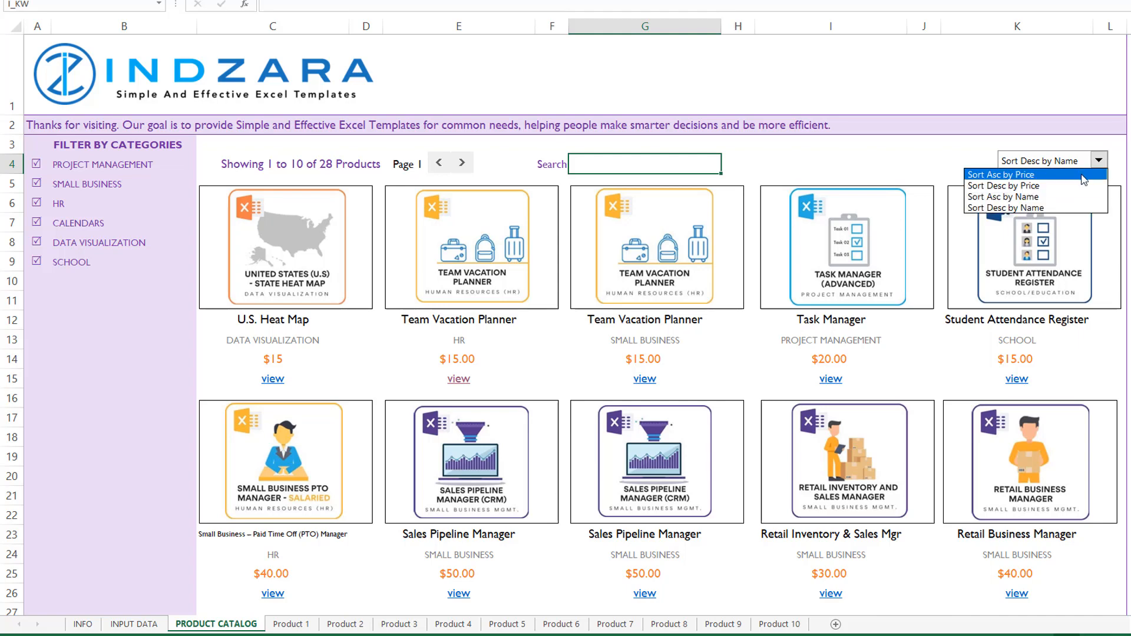
left_click(1001, 174)
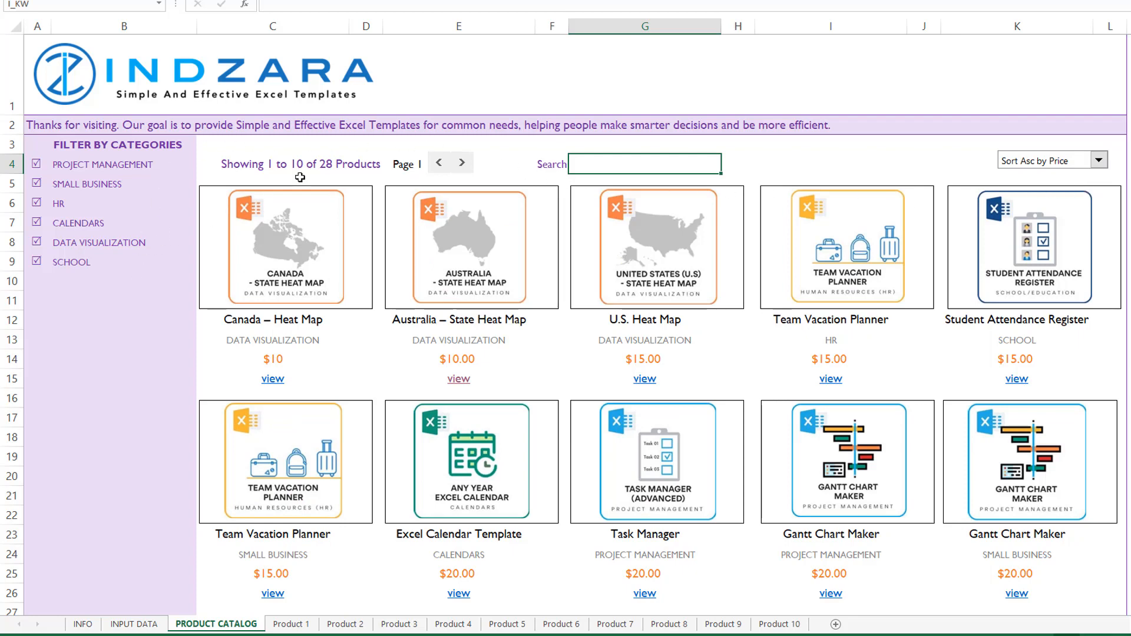
mouse_move(845, 146)
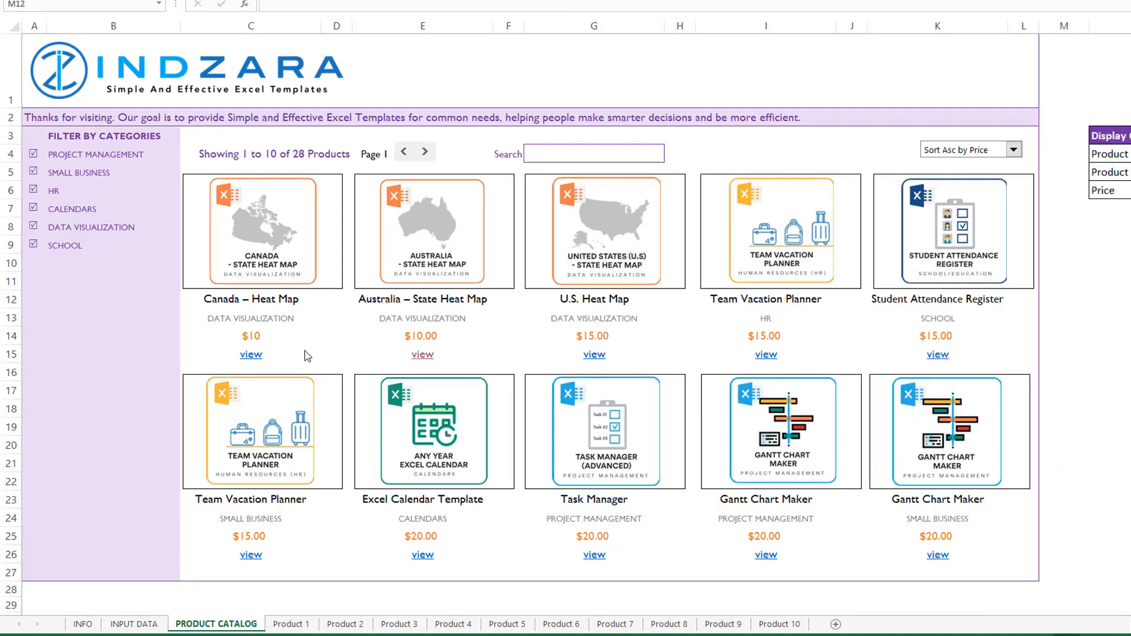
mouse_move(264, 328)
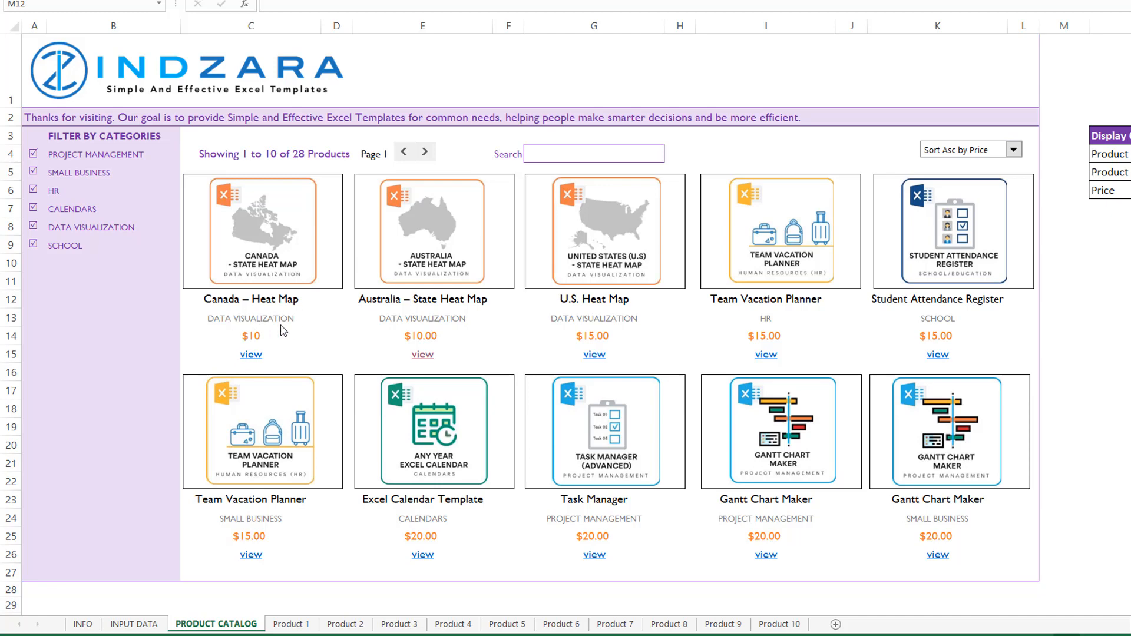
Open the Canada – Heat Map product sheet, return to the catalog, and reopen it.
left_click(250, 354)
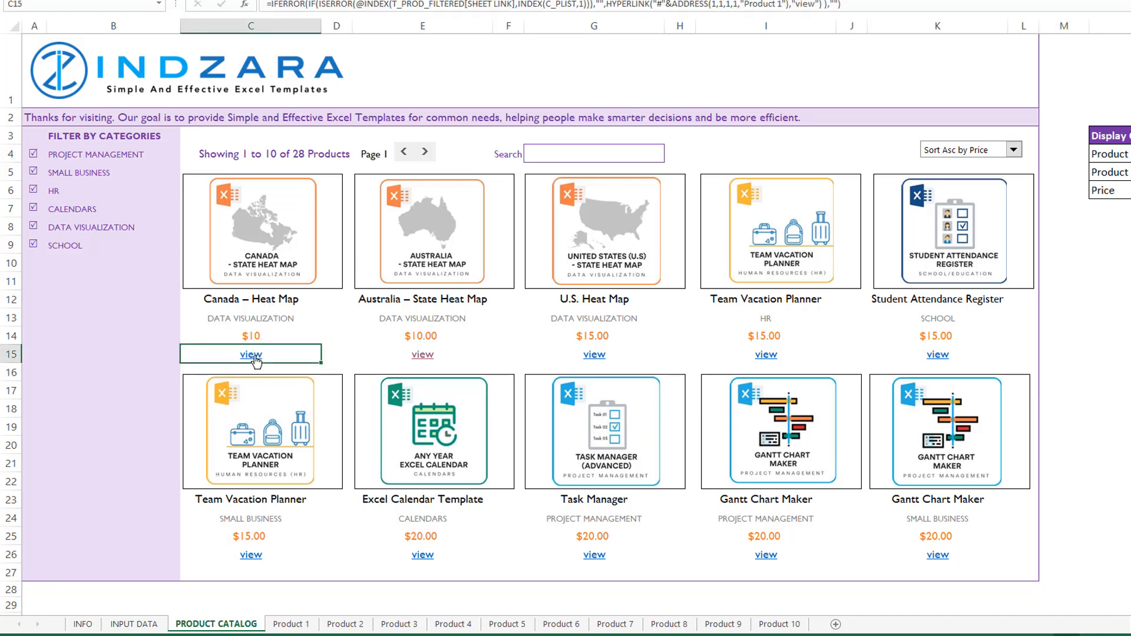
left_click(251, 354)
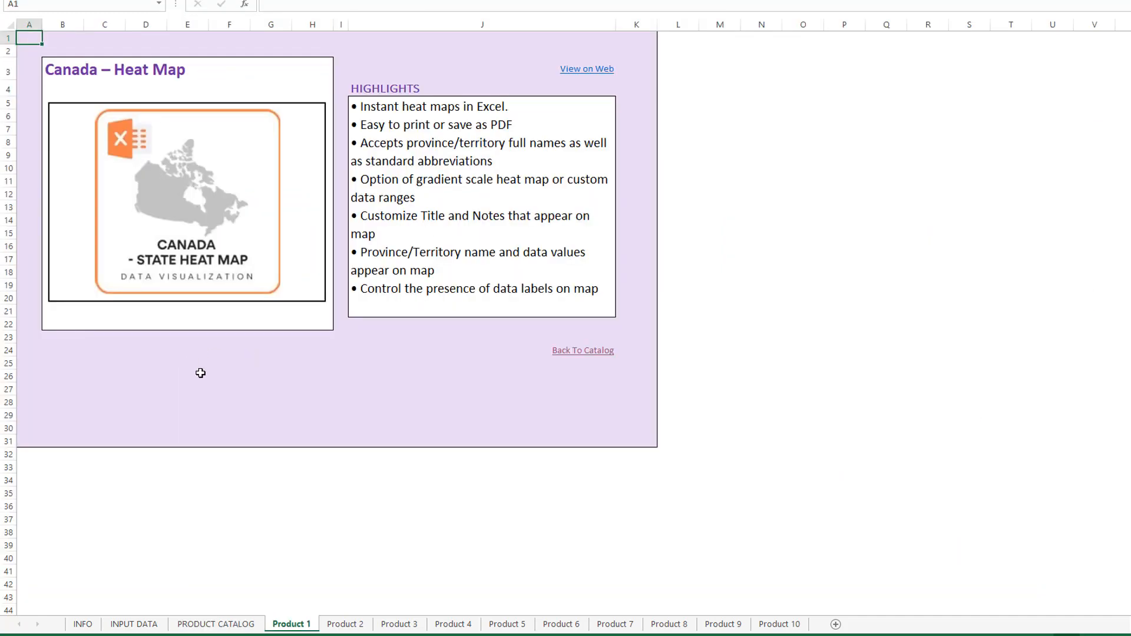
mouse_move(478, 346)
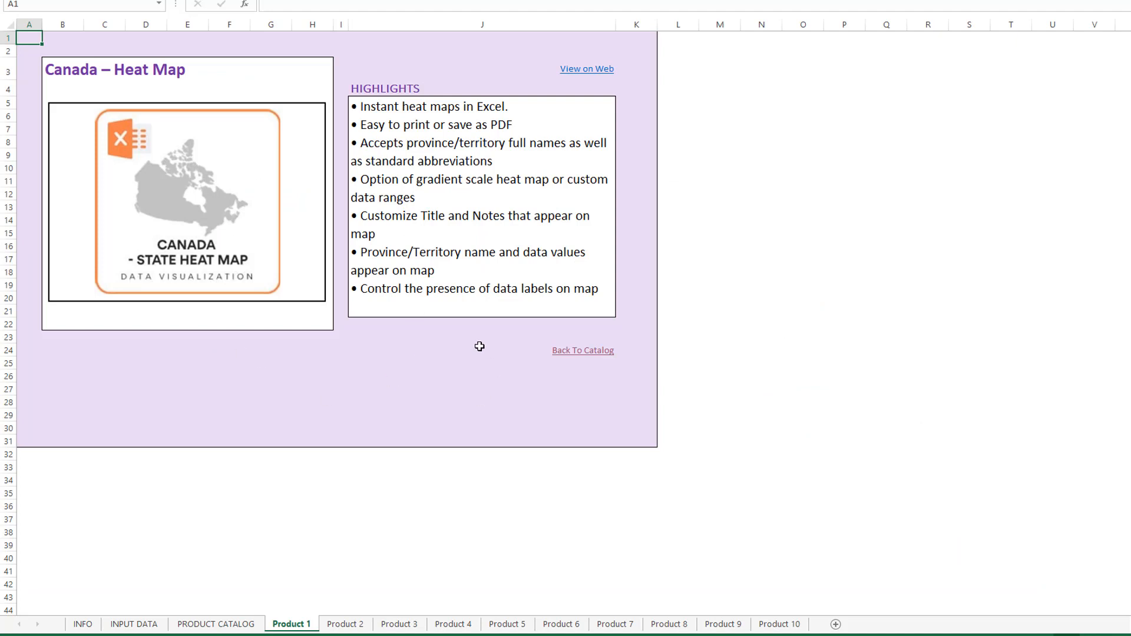
mouse_move(324, 335)
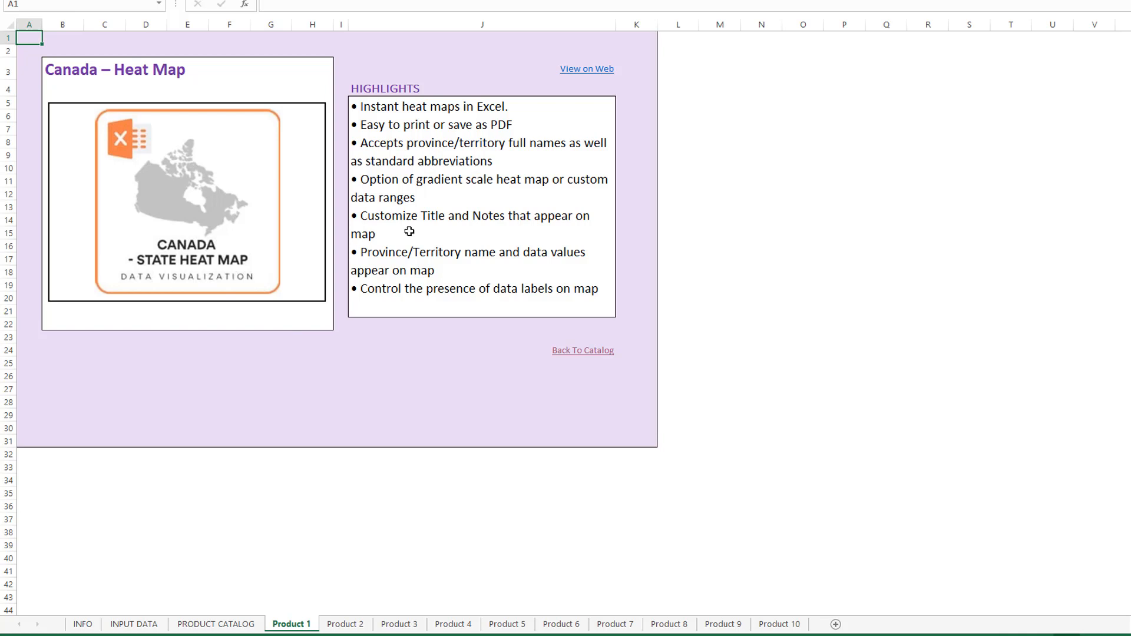
mouse_move(313, 453)
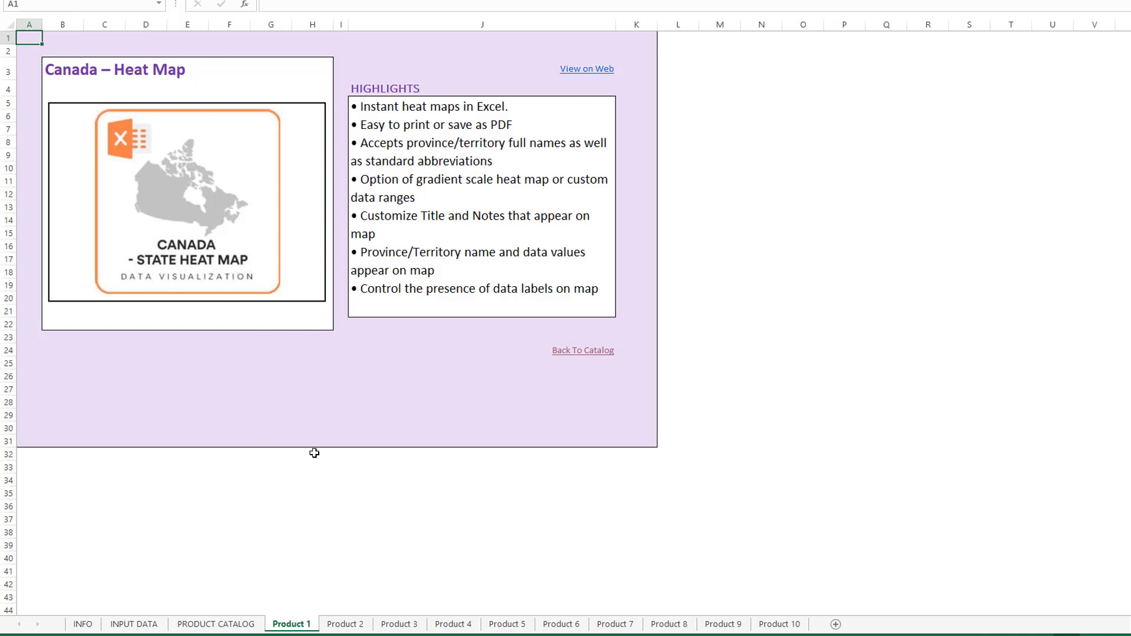
left_click(607, 359)
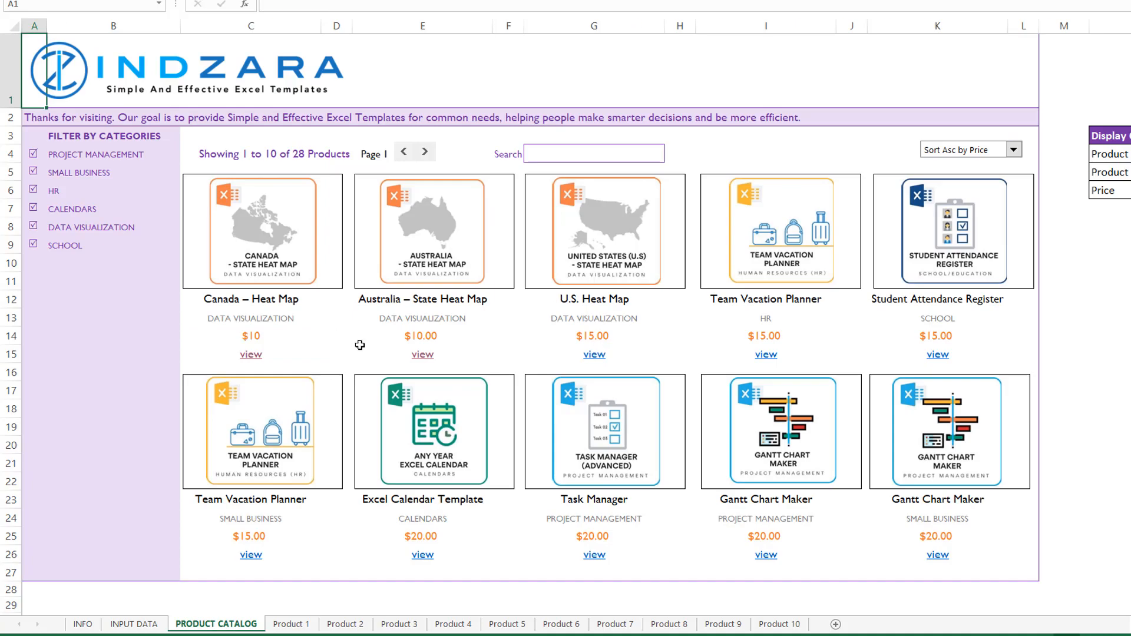
mouse_move(228, 290)
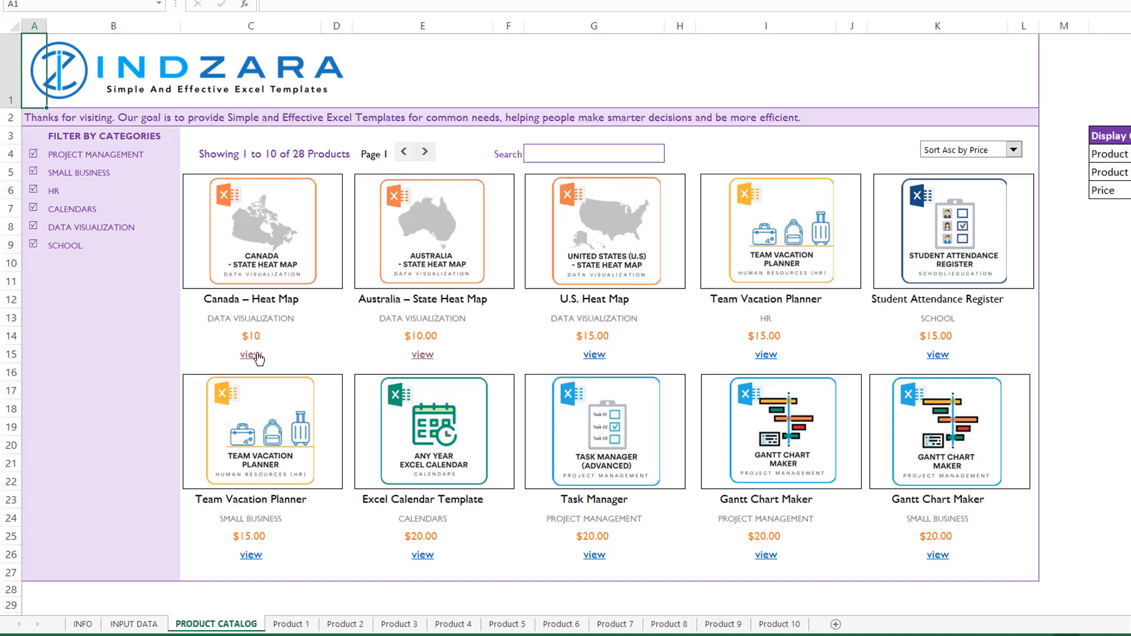
left_click(250, 354)
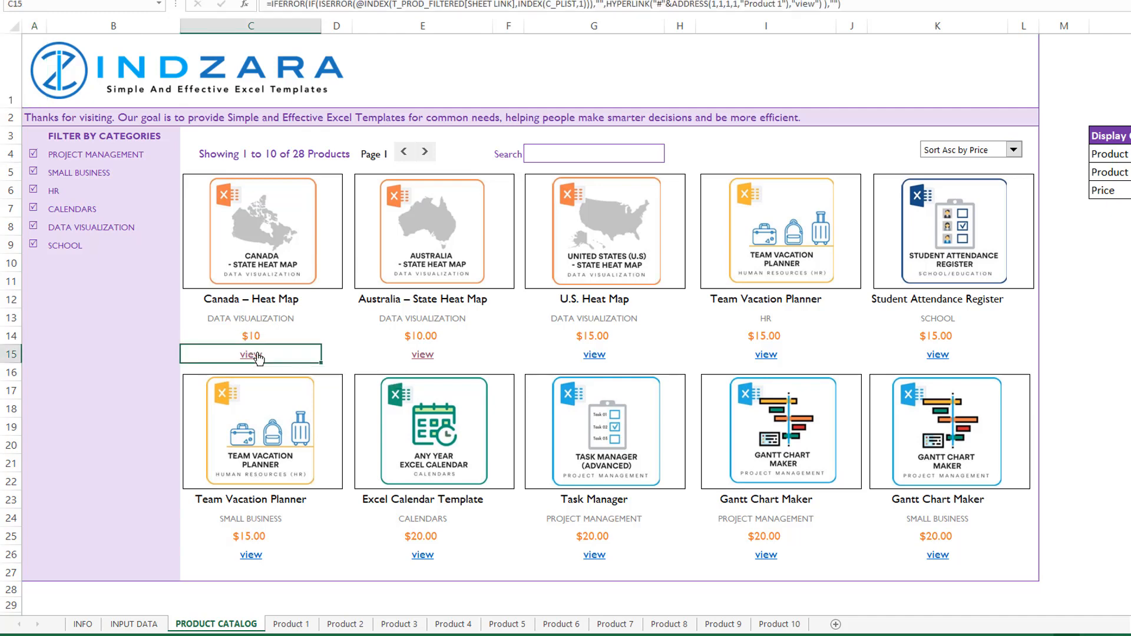
left_click(250, 354)
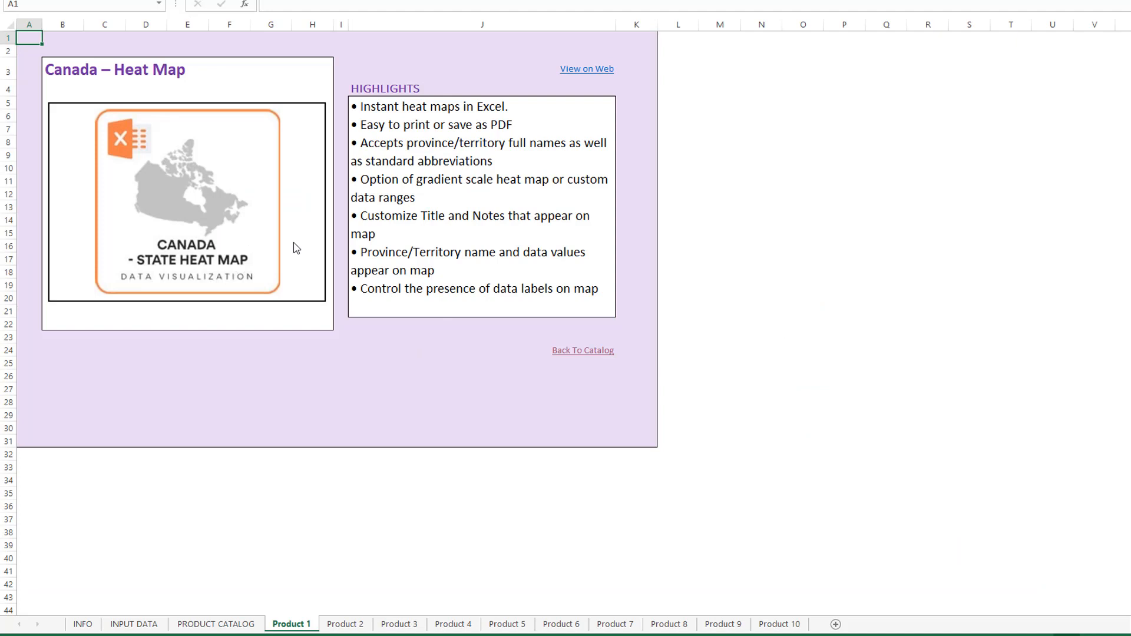
mouse_move(575, 71)
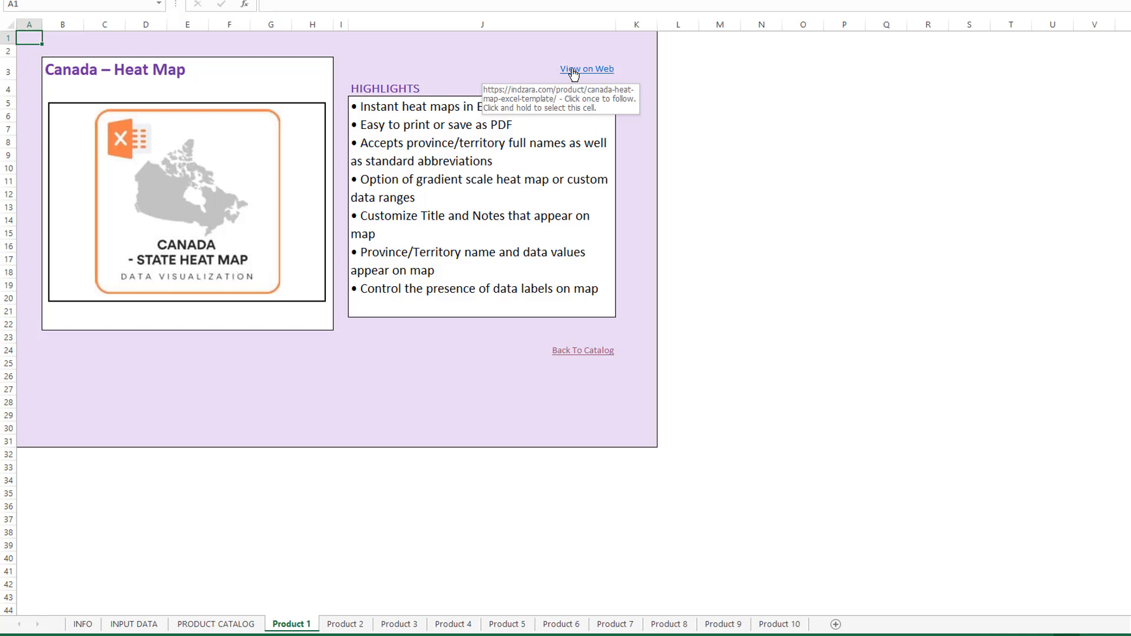
mouse_move(316, 160)
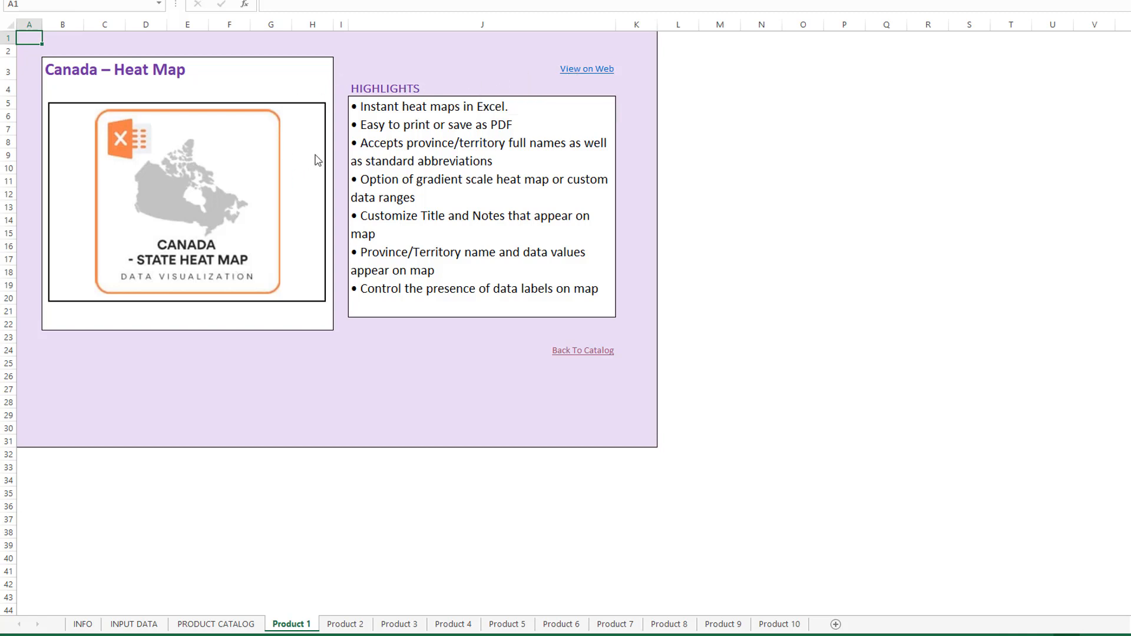
mouse_move(585, 75)
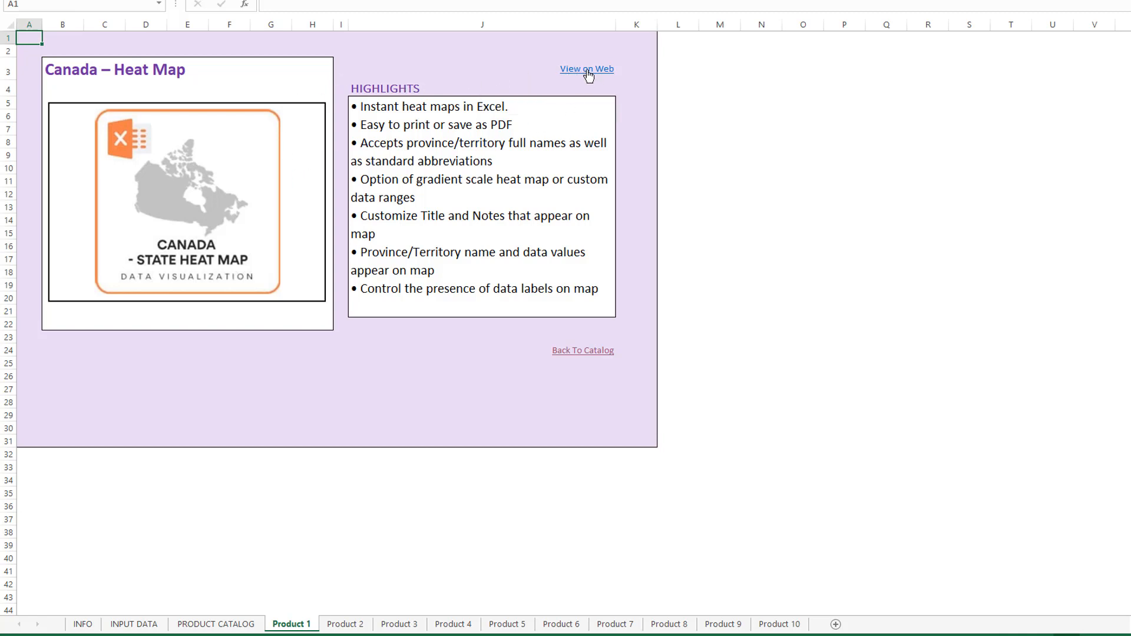
mouse_move(510, 96)
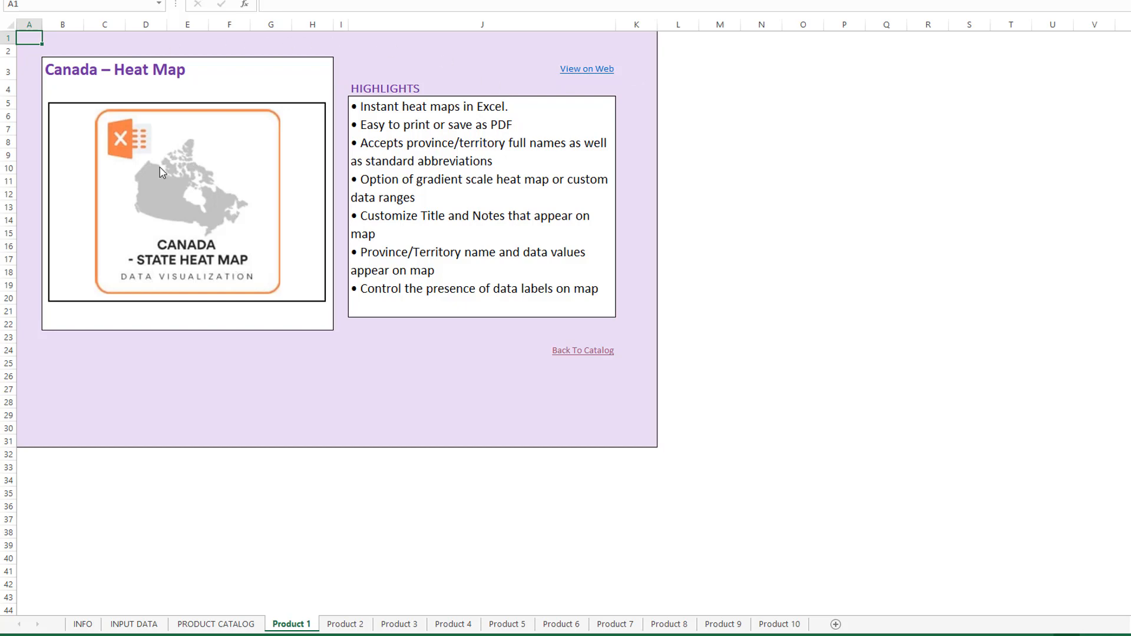
mouse_move(293, 495)
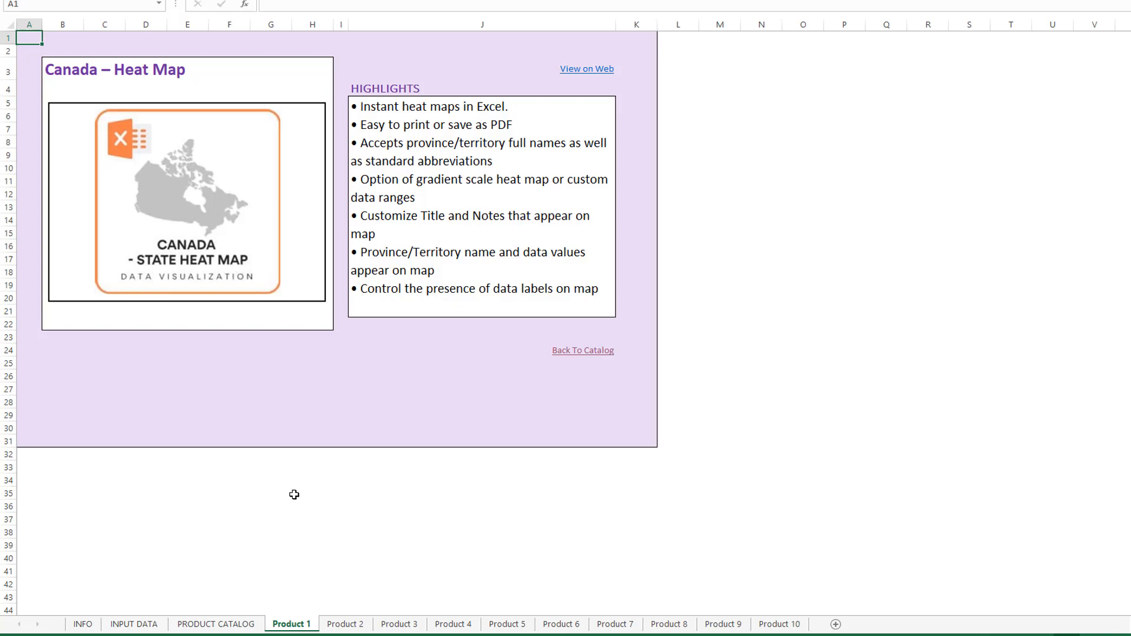
left_click(135, 624)
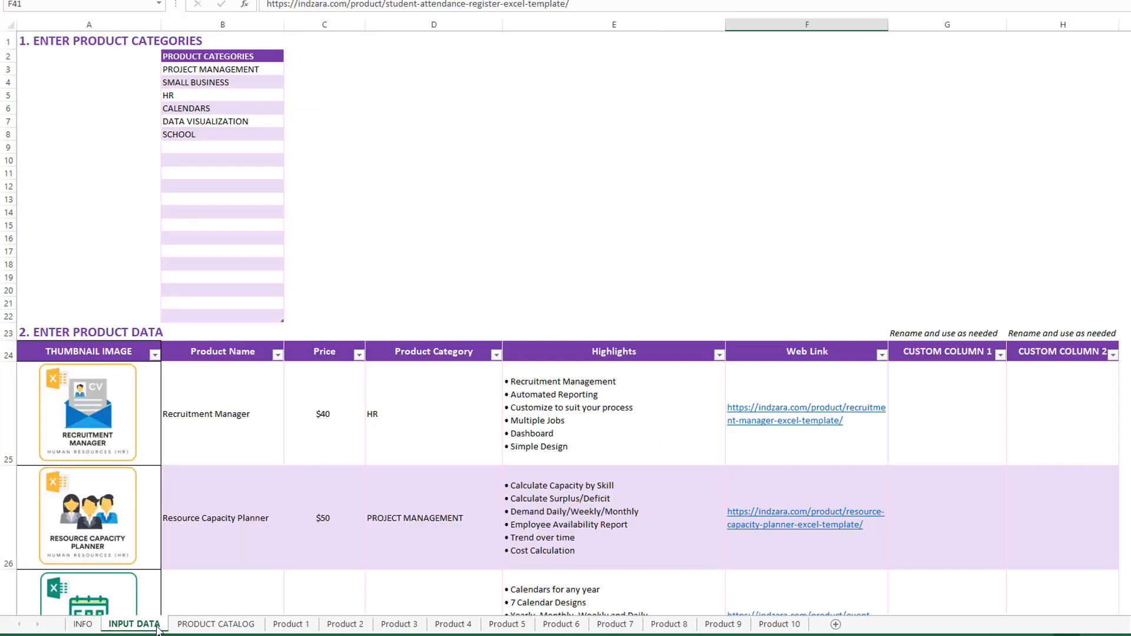
mouse_move(605, 414)
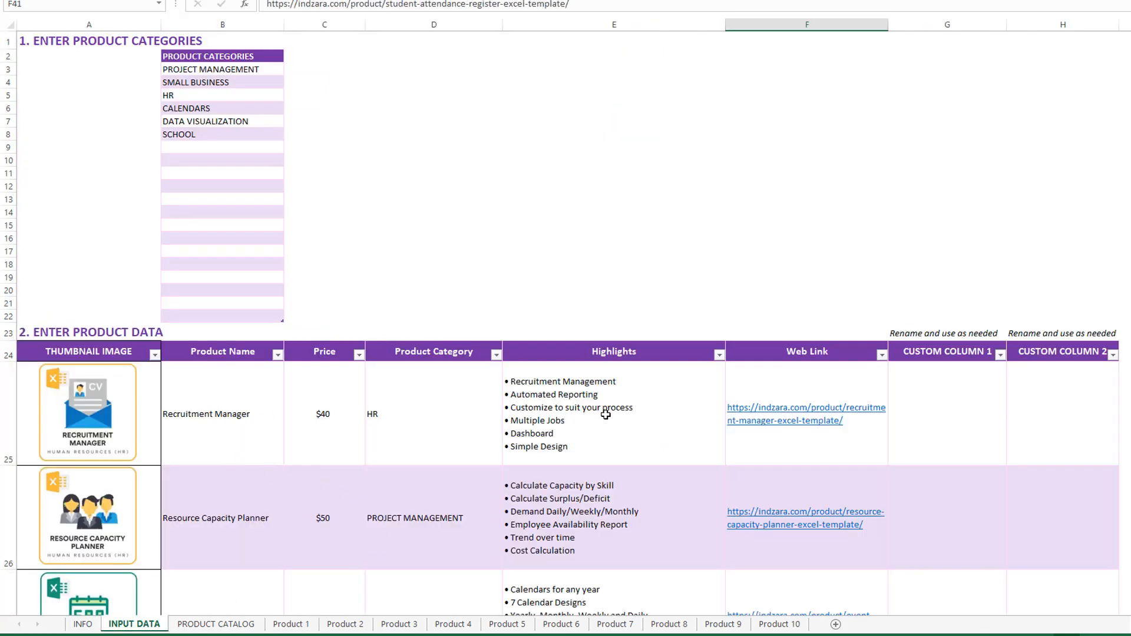
mouse_move(717, 412)
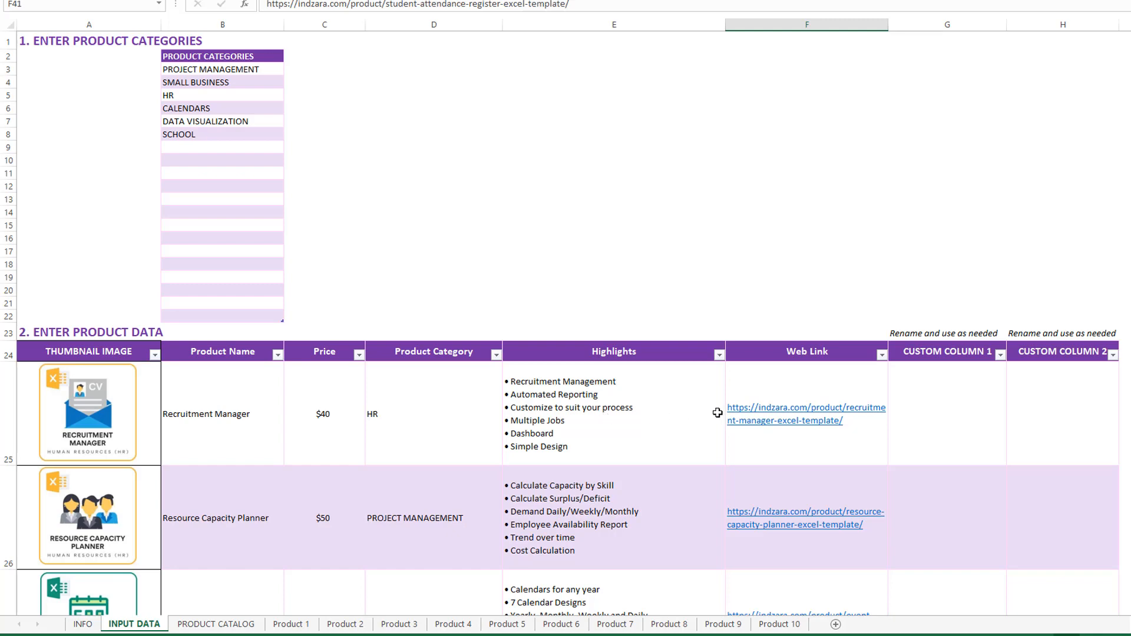
mouse_move(287, 419)
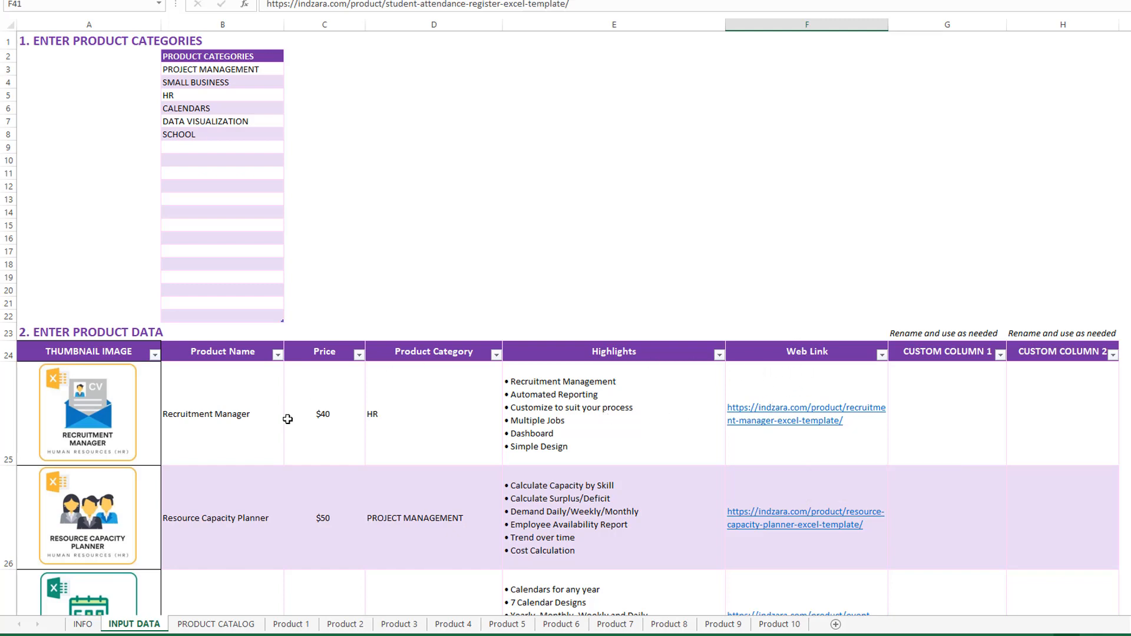
mouse_move(592, 408)
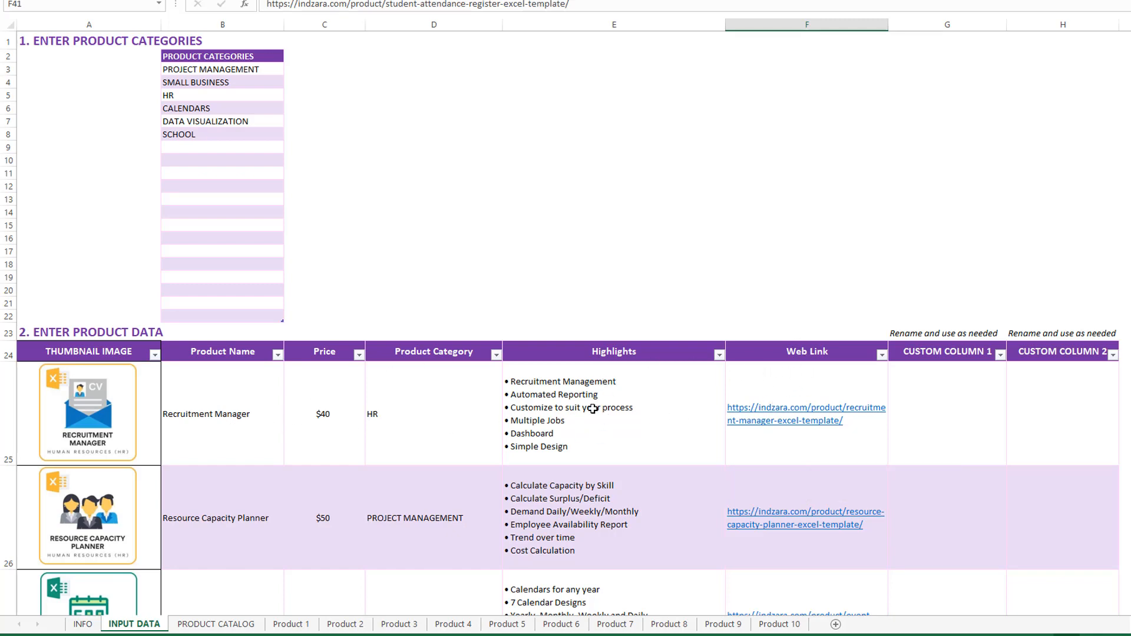
mouse_move(576, 449)
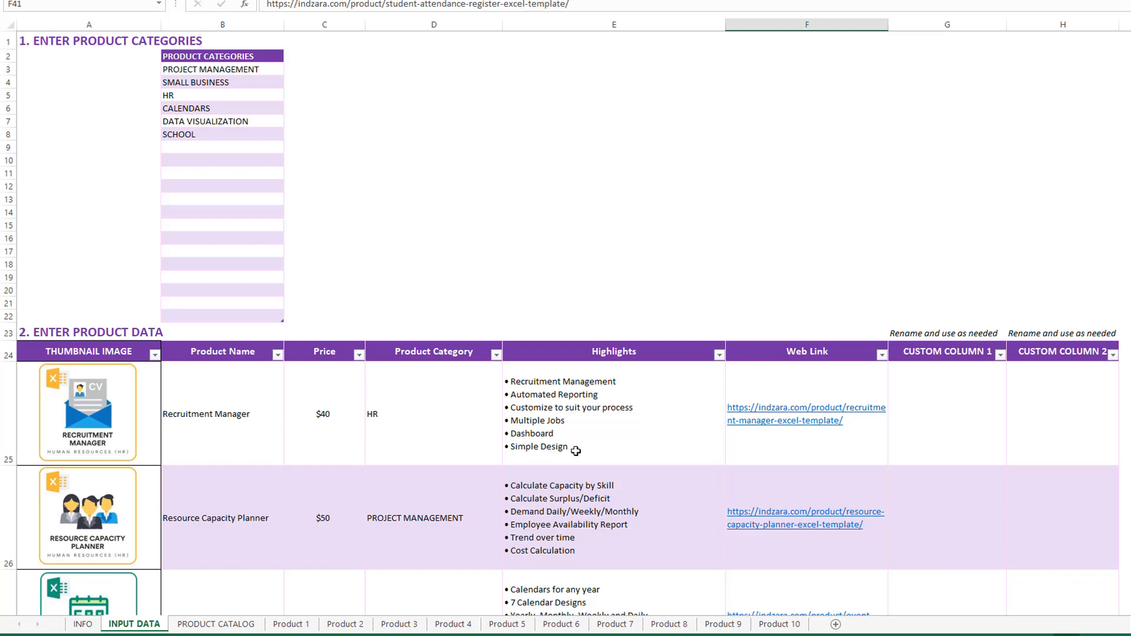
mouse_move(615, 446)
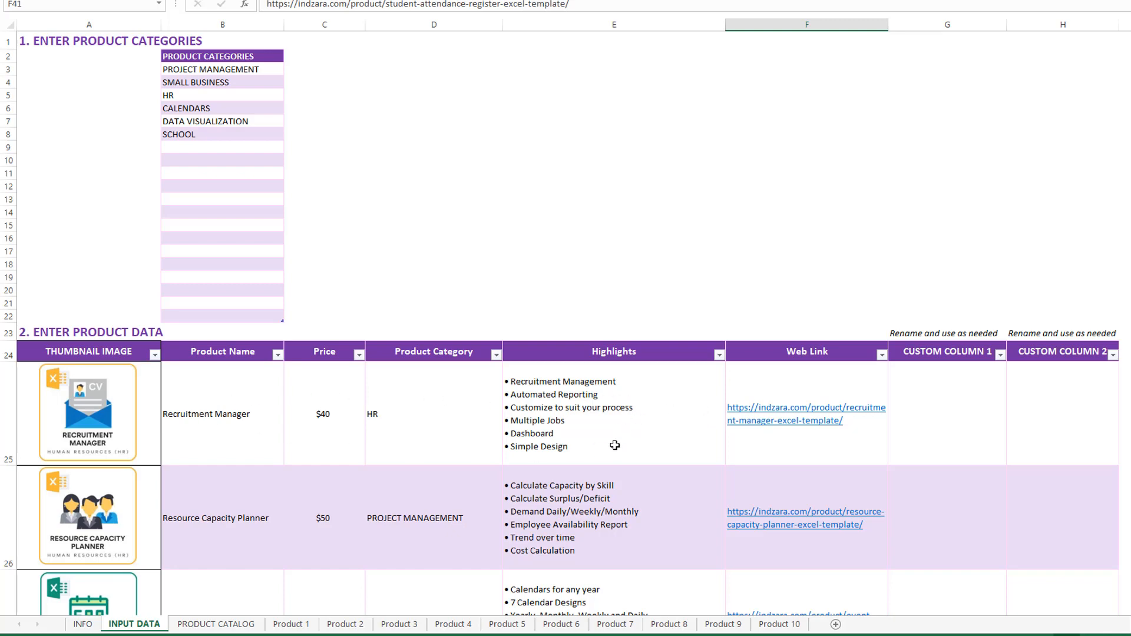
left_click(293, 624)
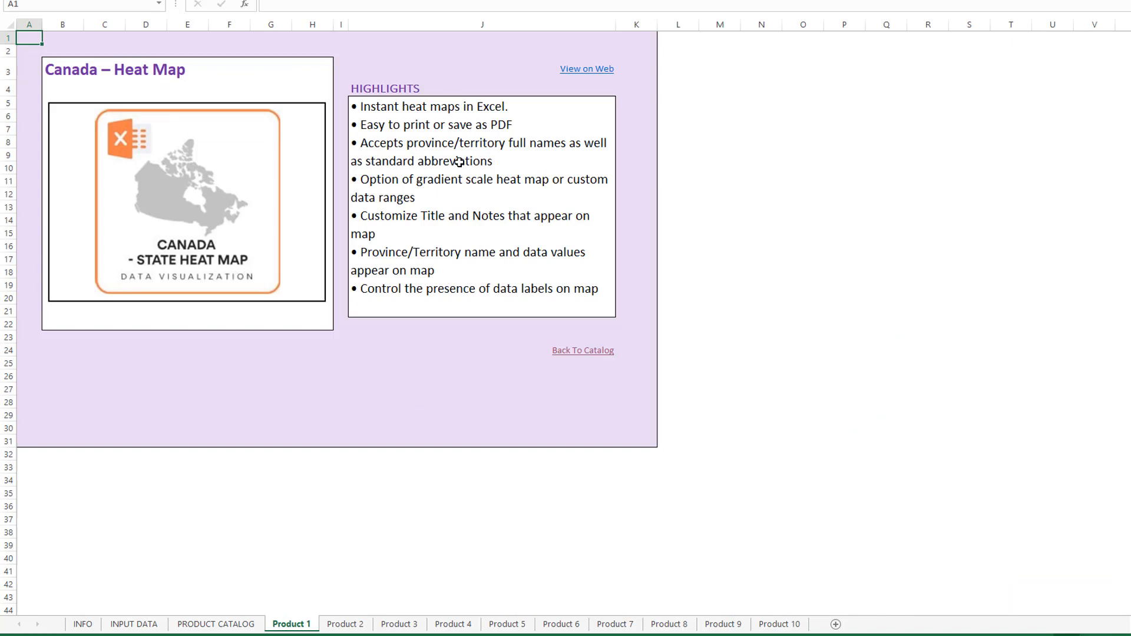
mouse_move(274, 593)
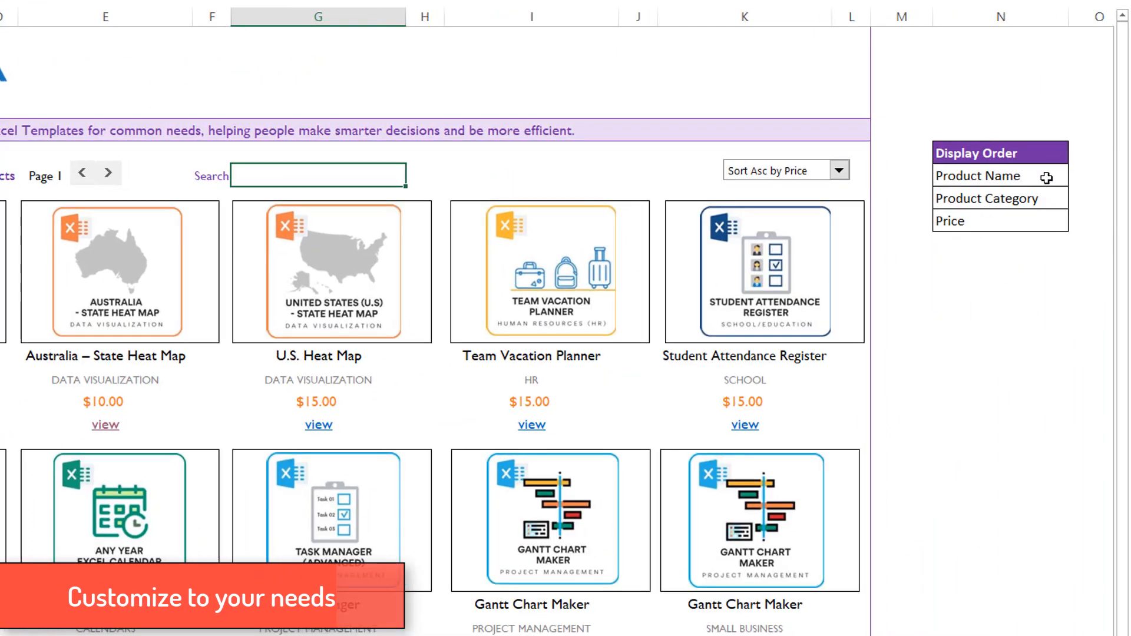
mouse_move(1029, 219)
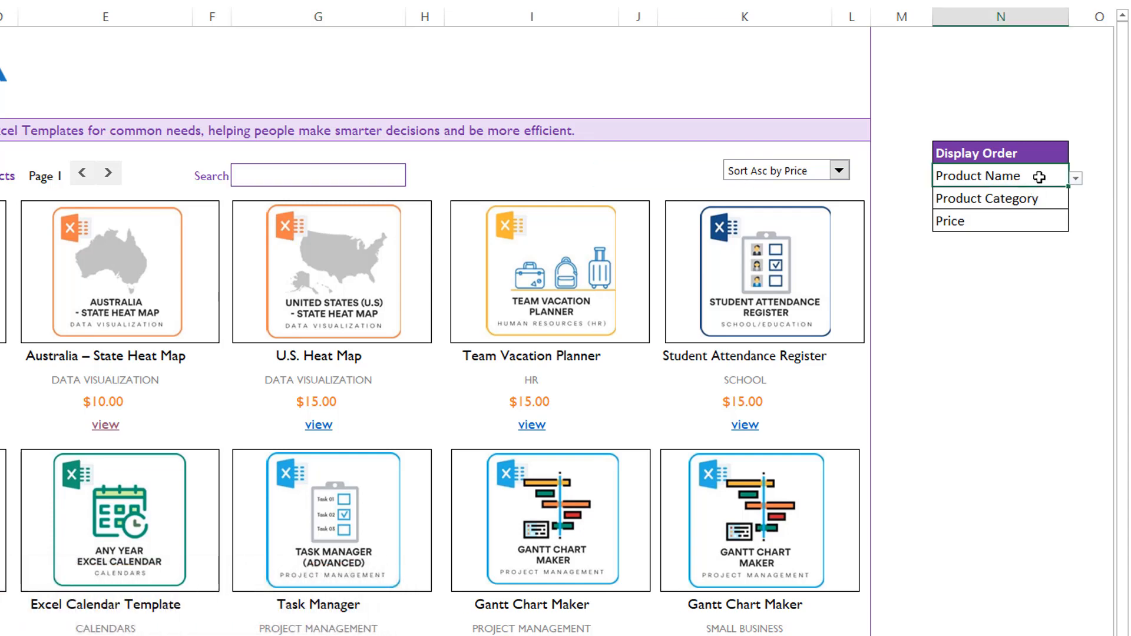
left_click(1077, 177)
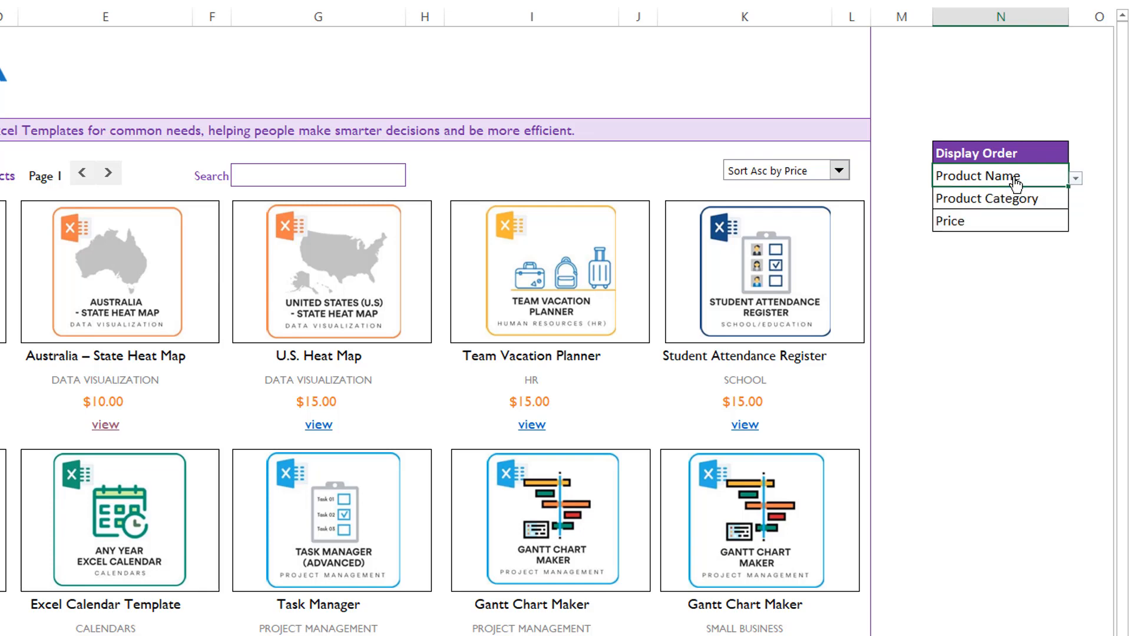
mouse_move(1023, 180)
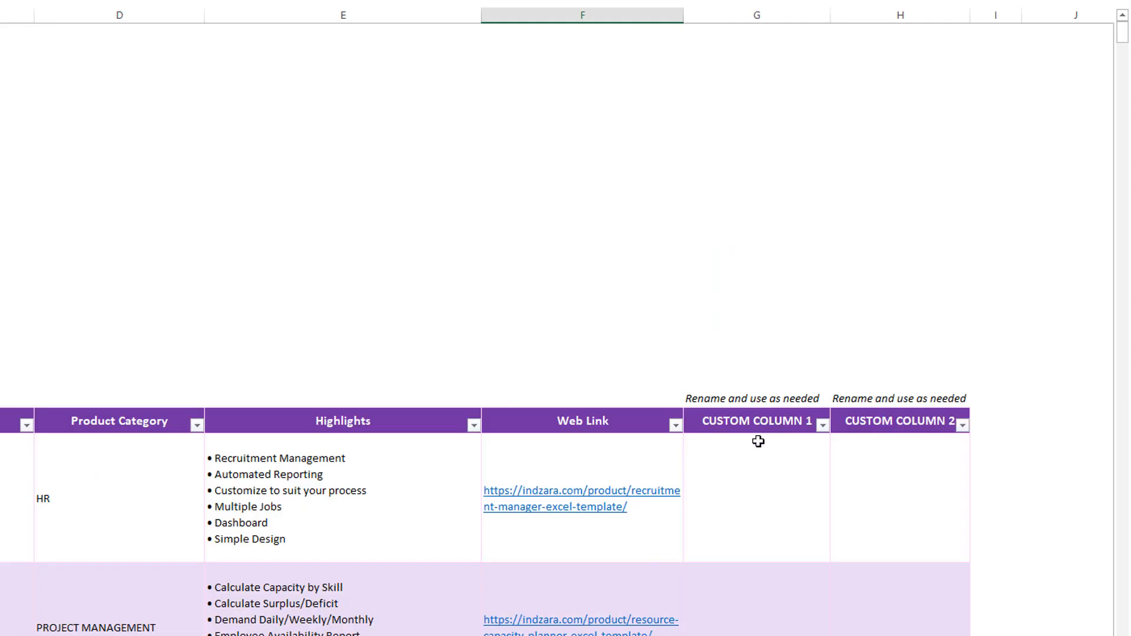
mouse_move(717, 525)
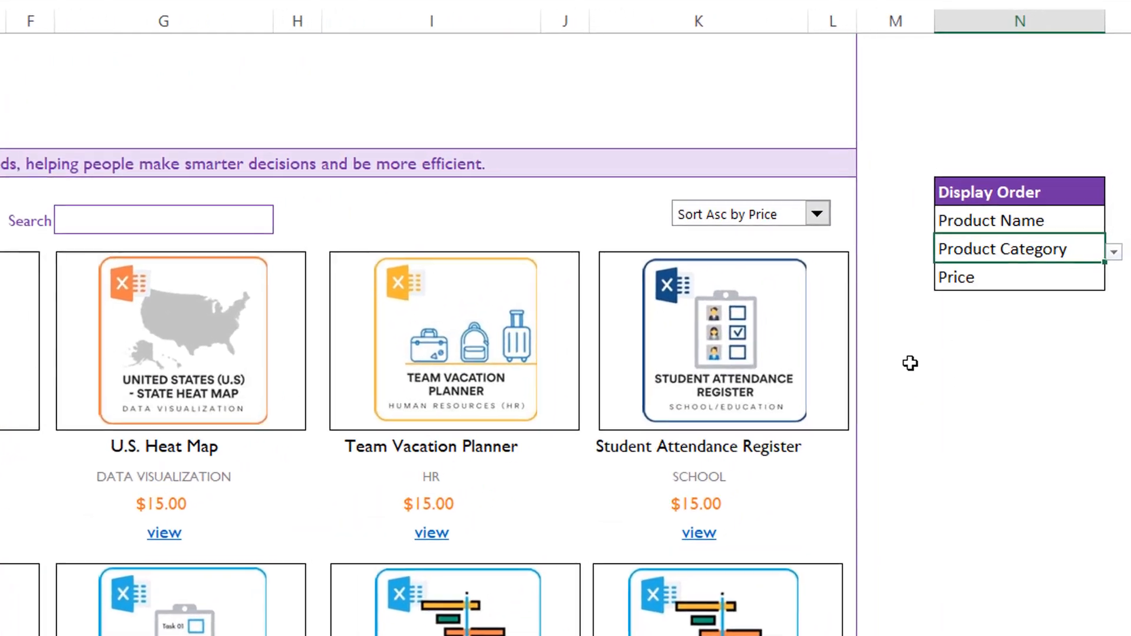
mouse_move(710, 504)
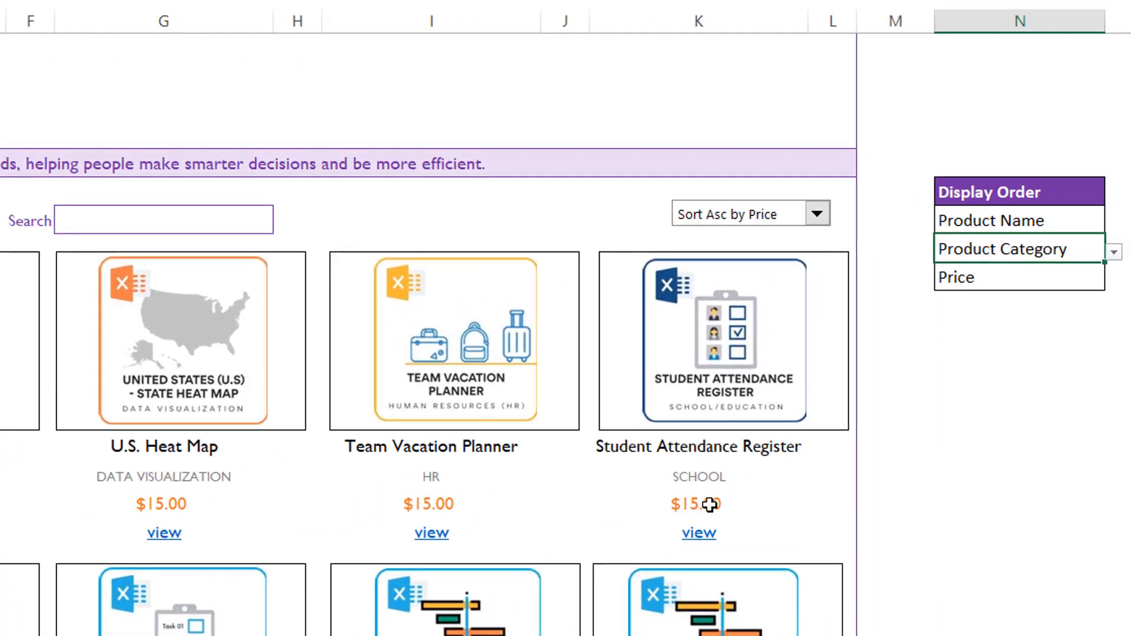
left_click(1119, 249)
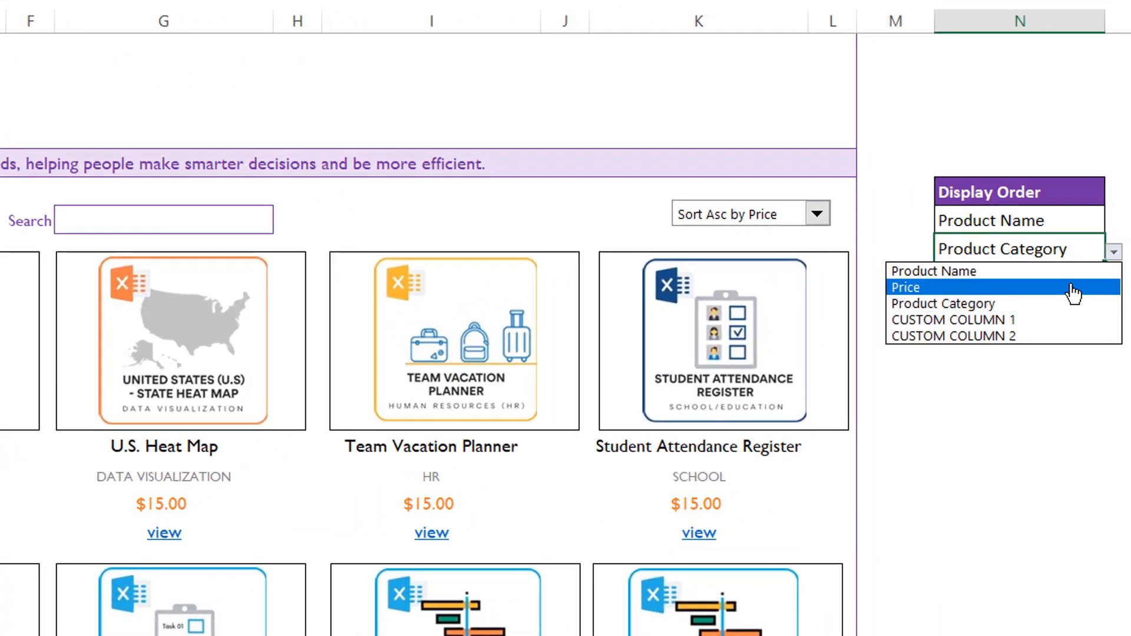
left_click(905, 288)
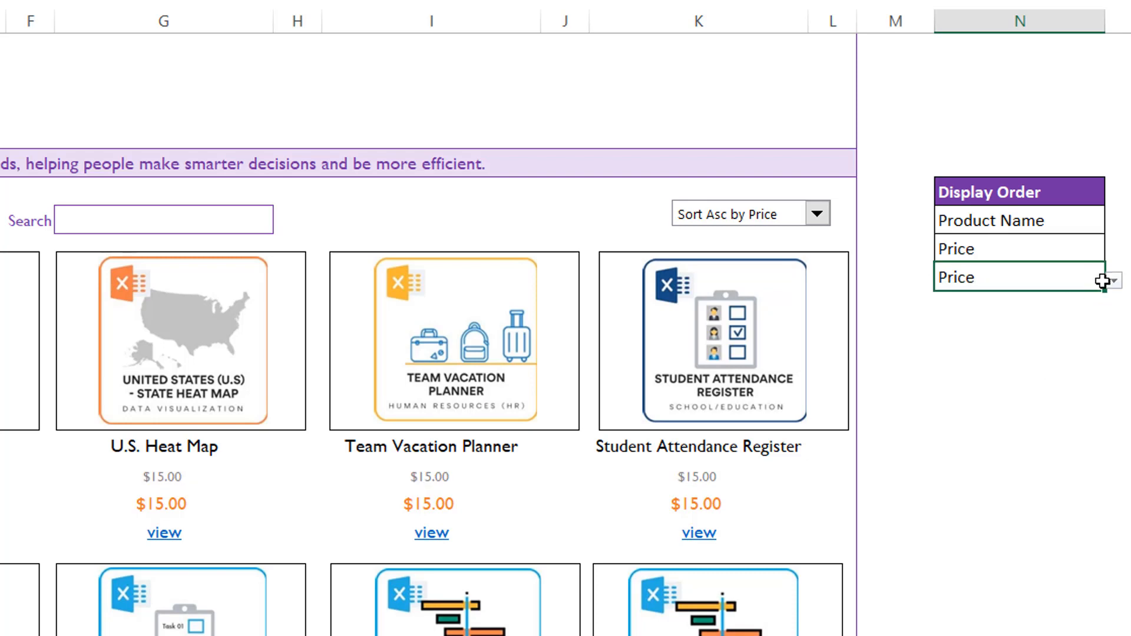
left_click(1116, 277)
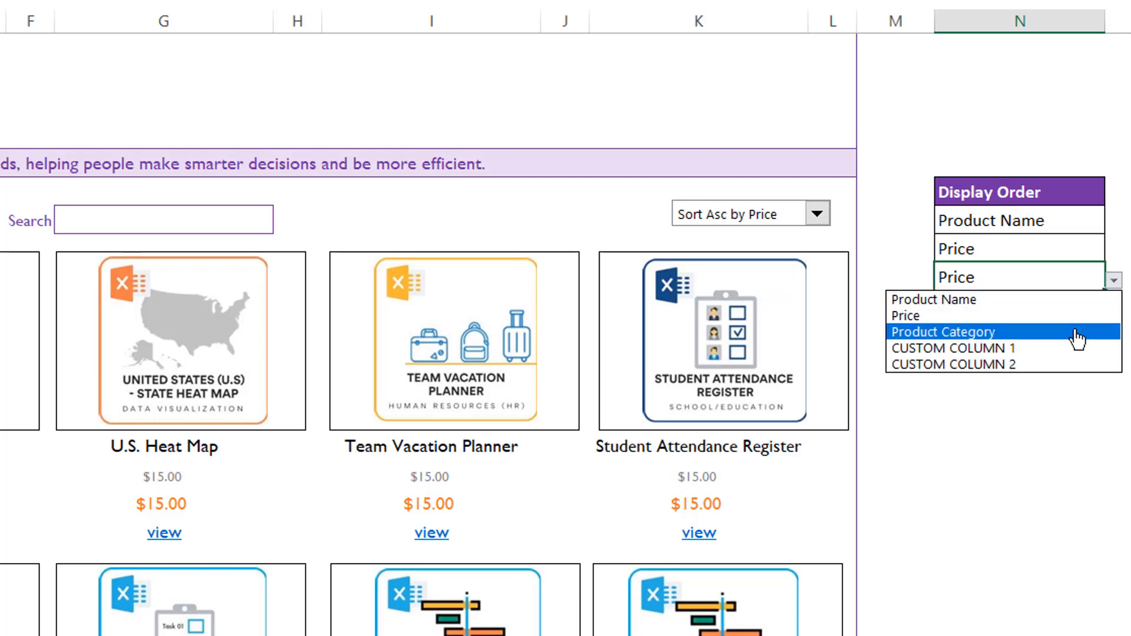
left_click(941, 331)
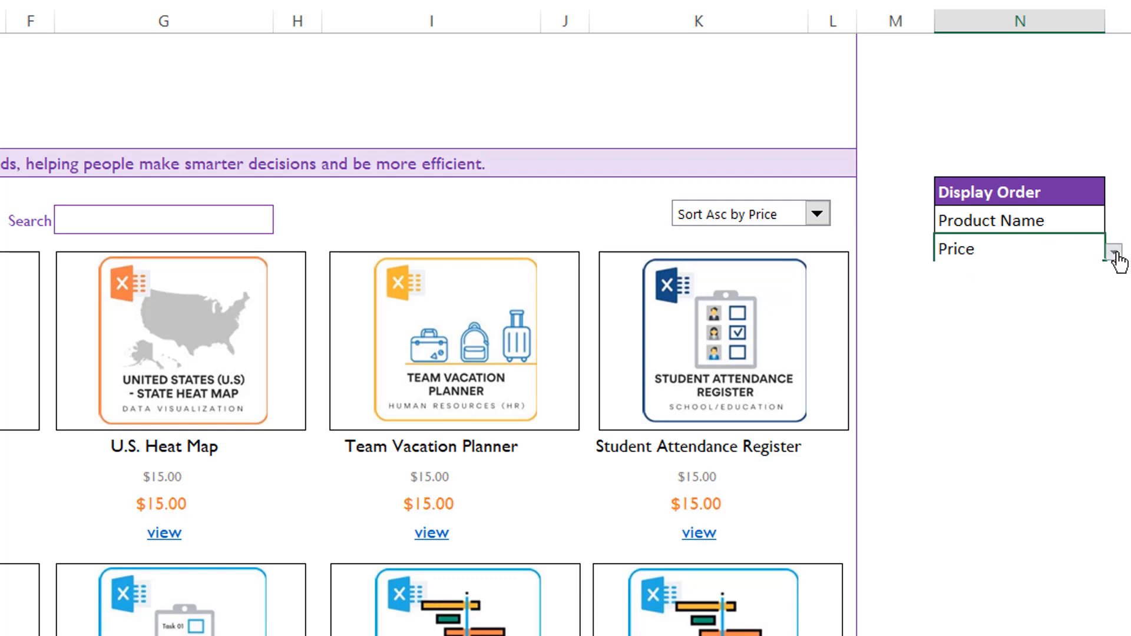
left_click(1112, 249)
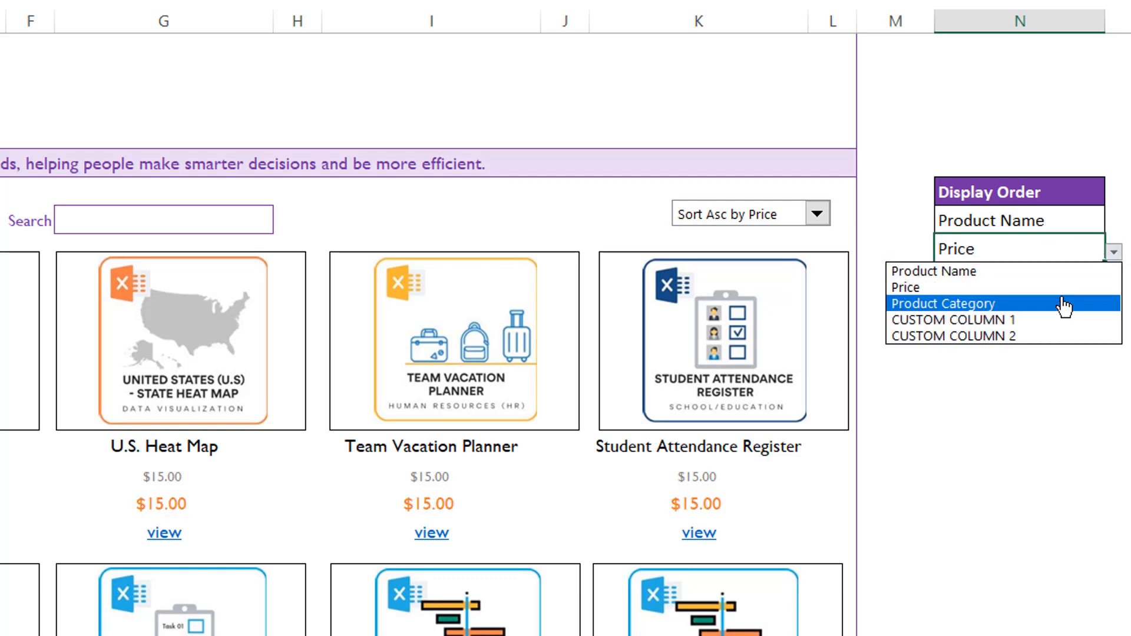
mouse_move(979, 309)
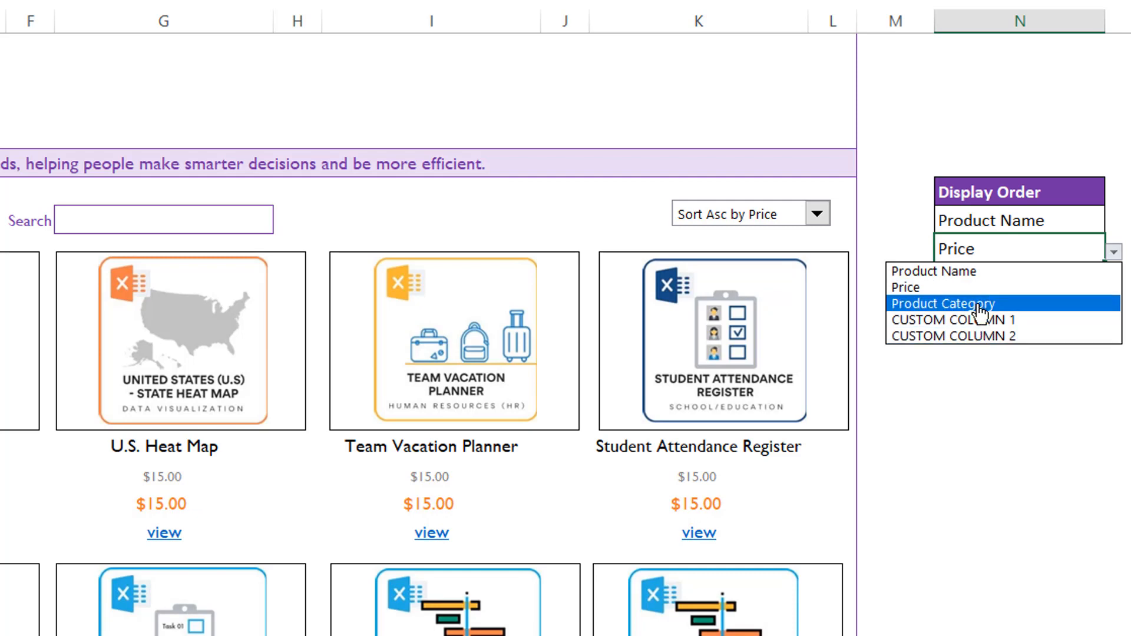
mouse_move(966, 342)
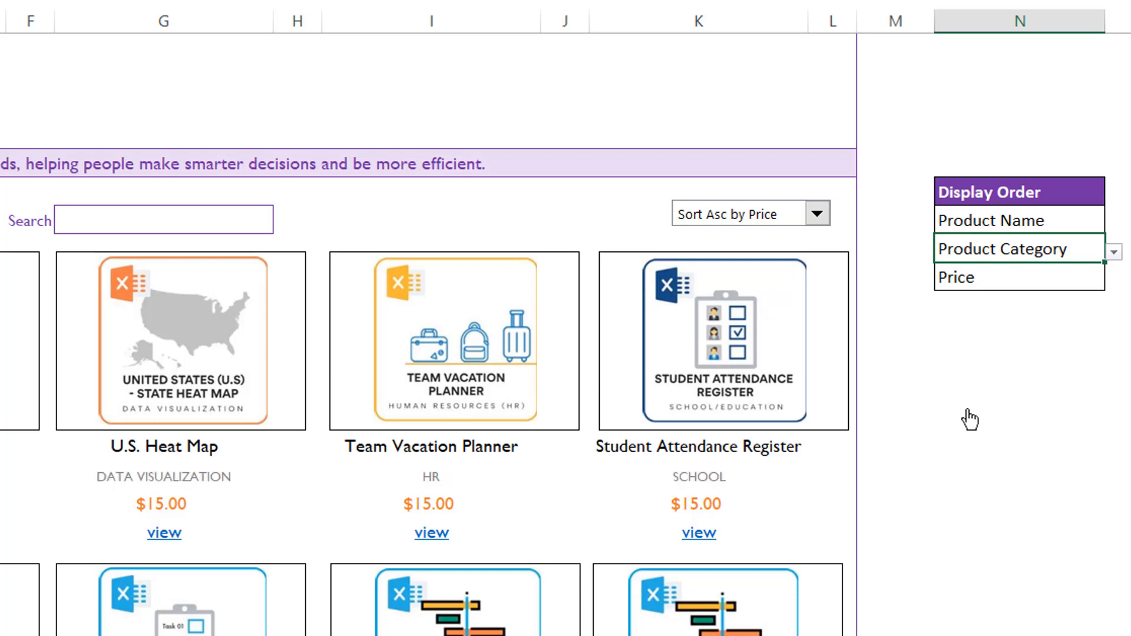
mouse_move(873, 403)
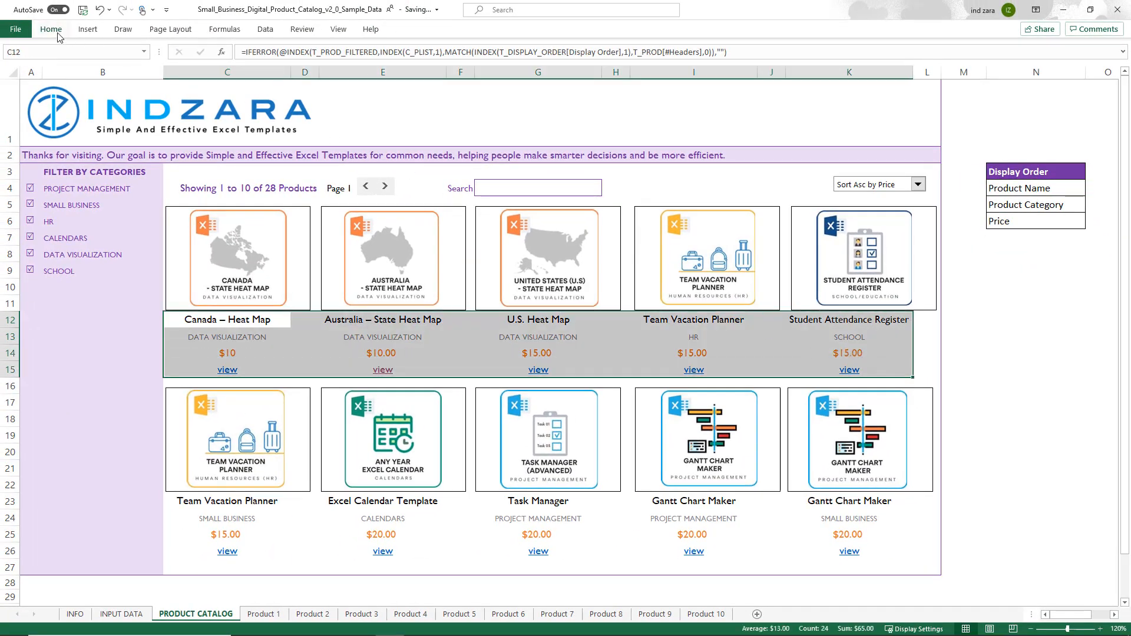
left_click(172, 52)
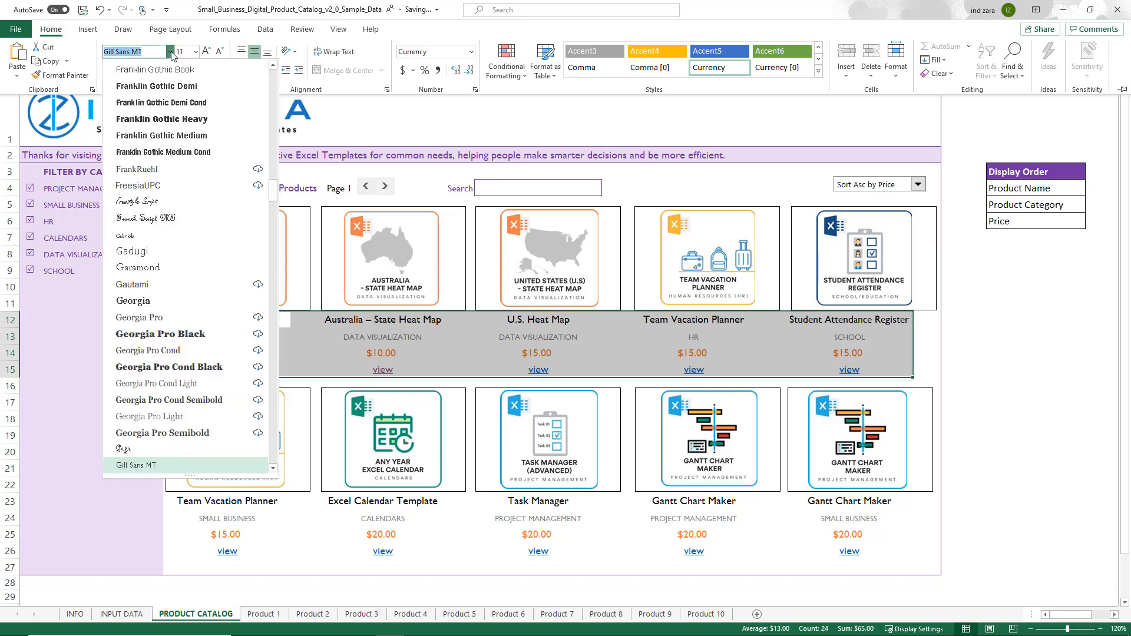
mouse_move(169, 112)
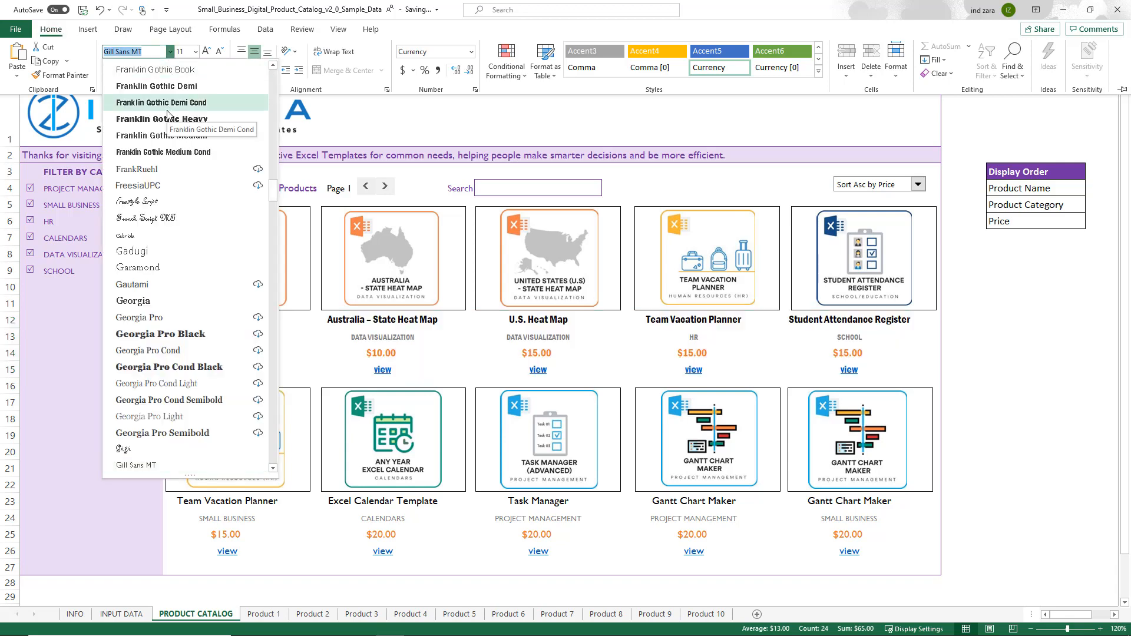
mouse_move(132, 250)
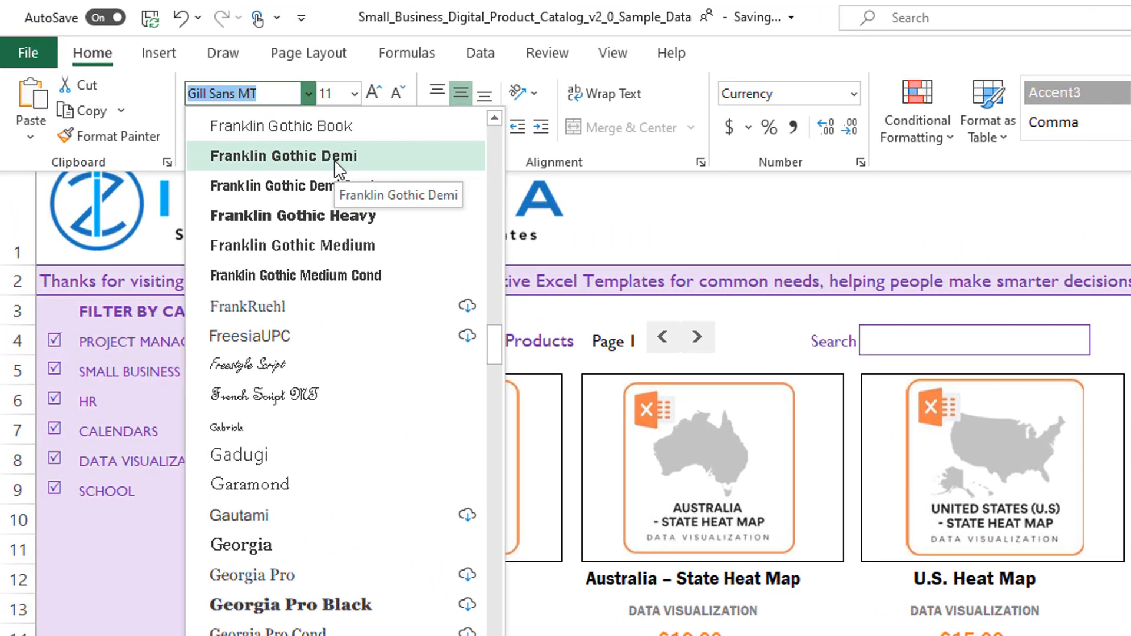
mouse_move(402, 109)
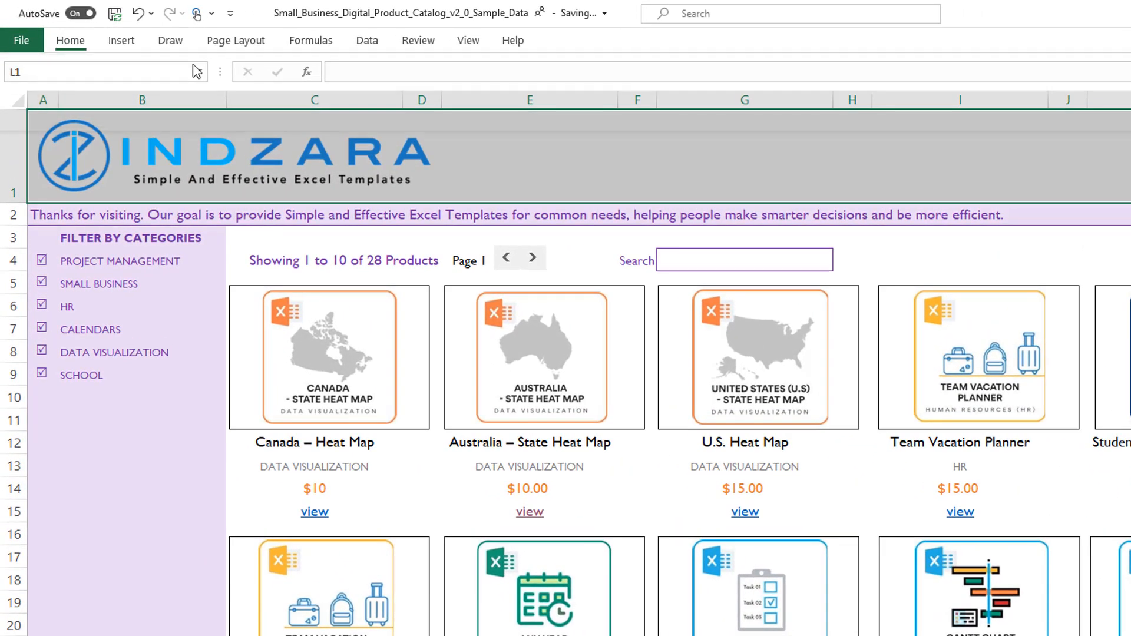
left_click(282, 96)
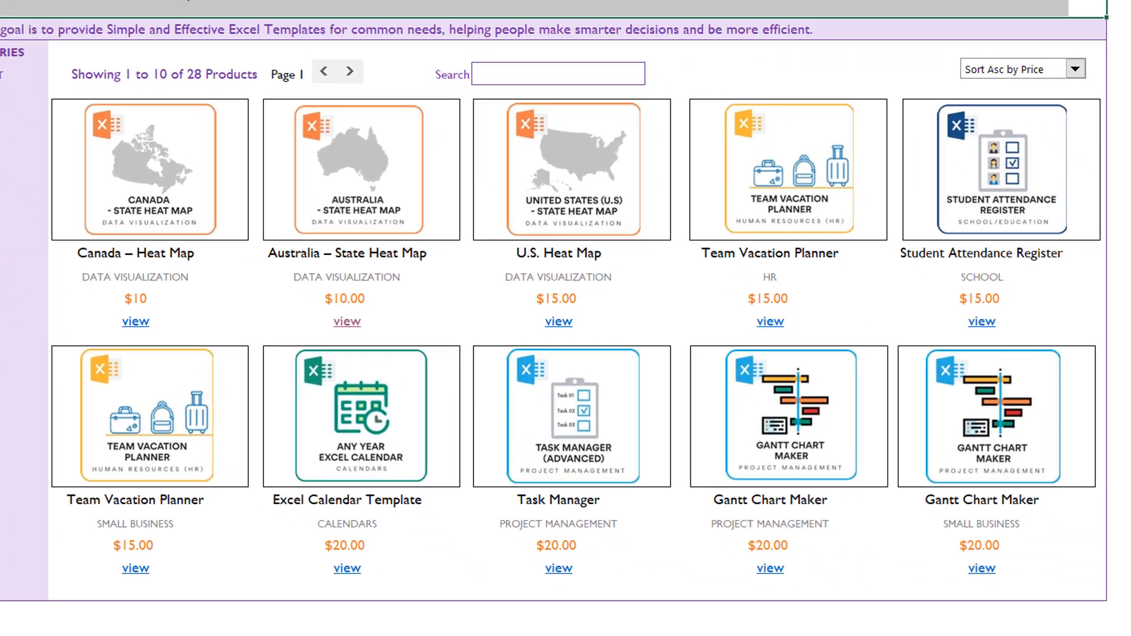
scroll("down", 3)
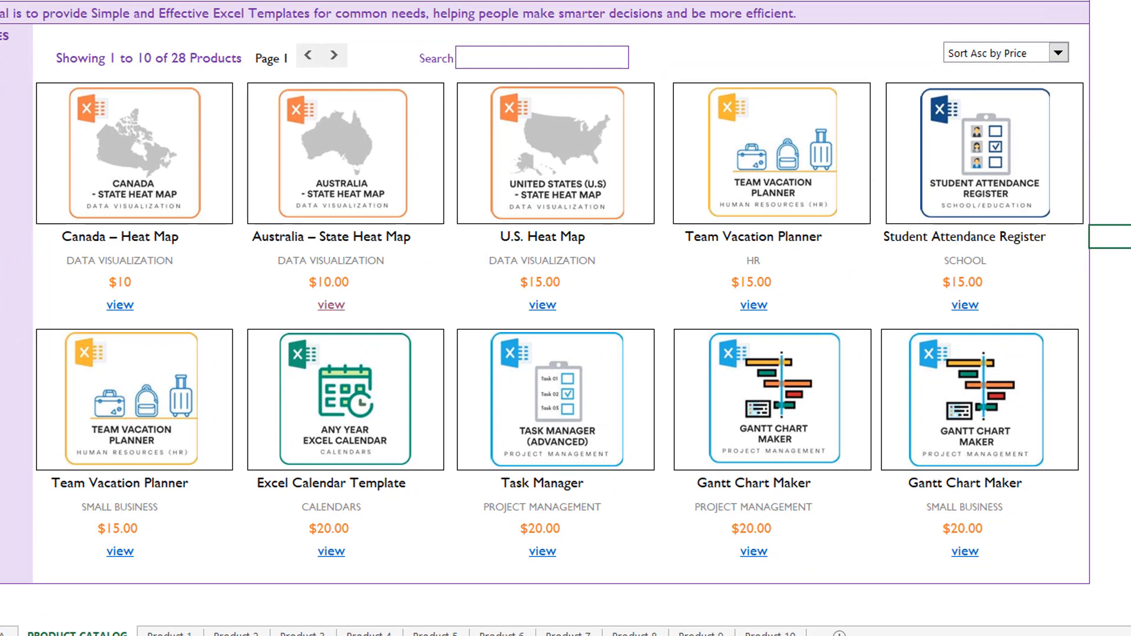